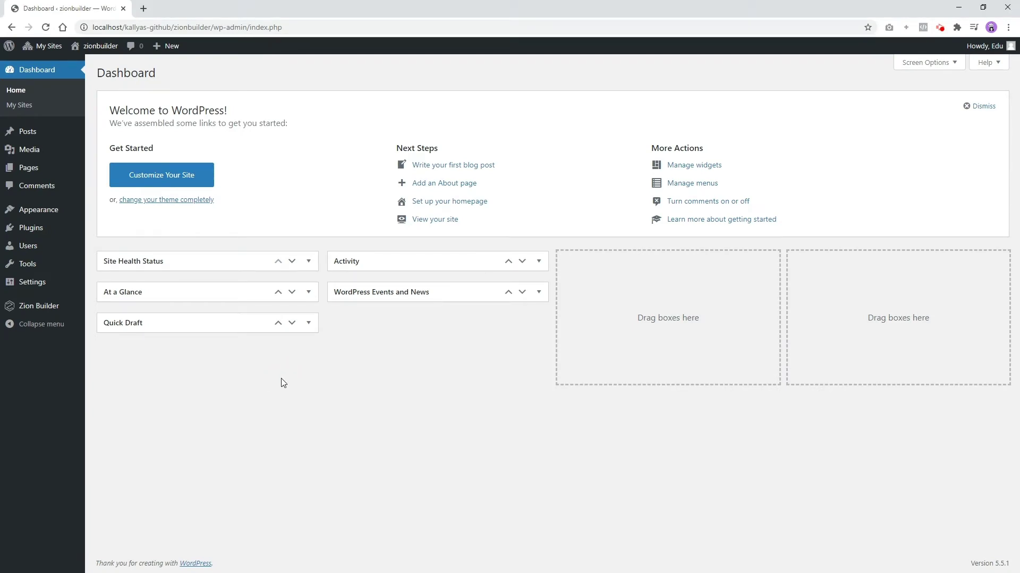
{"action": "mouse_move", "coordinate": [244, 245]}
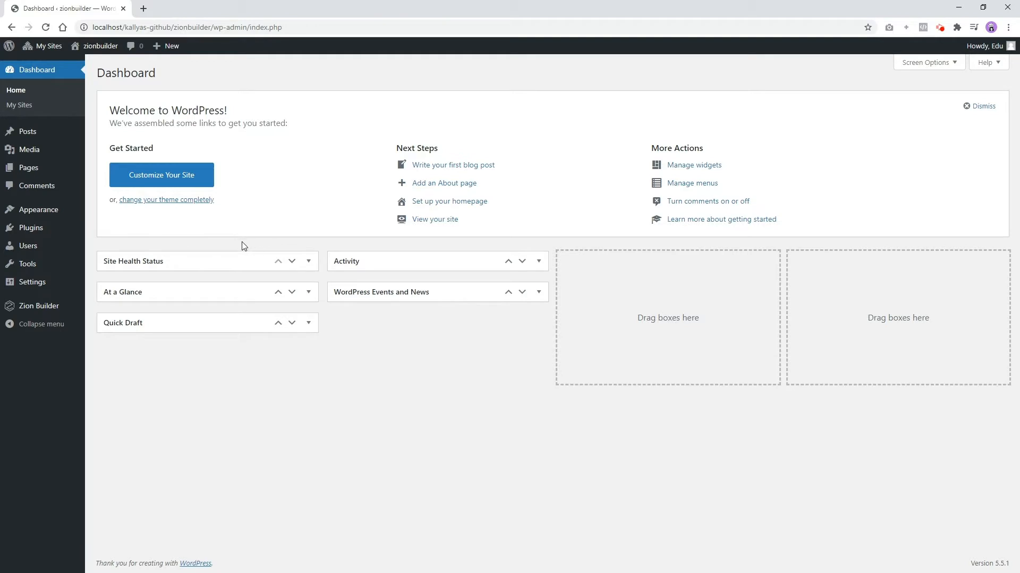
{"action": "mouse_move", "coordinate": [109, 204]}
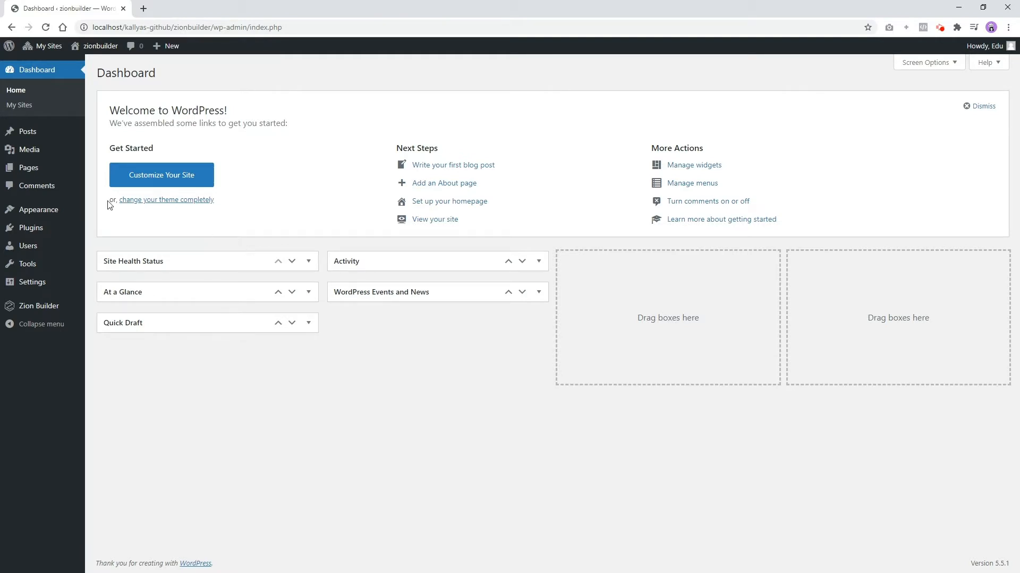
{"action": "mouse_move", "coordinate": [29, 167]}
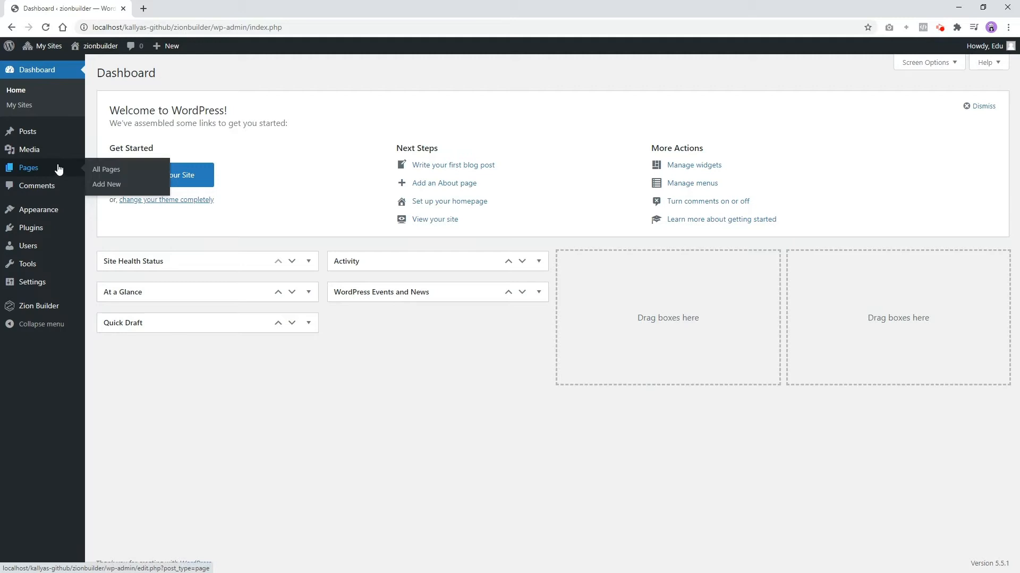
- Choose Add New under Pages in the WordPress dashboard to start a new page
{"action": "left_click", "coordinate": [106, 185]}
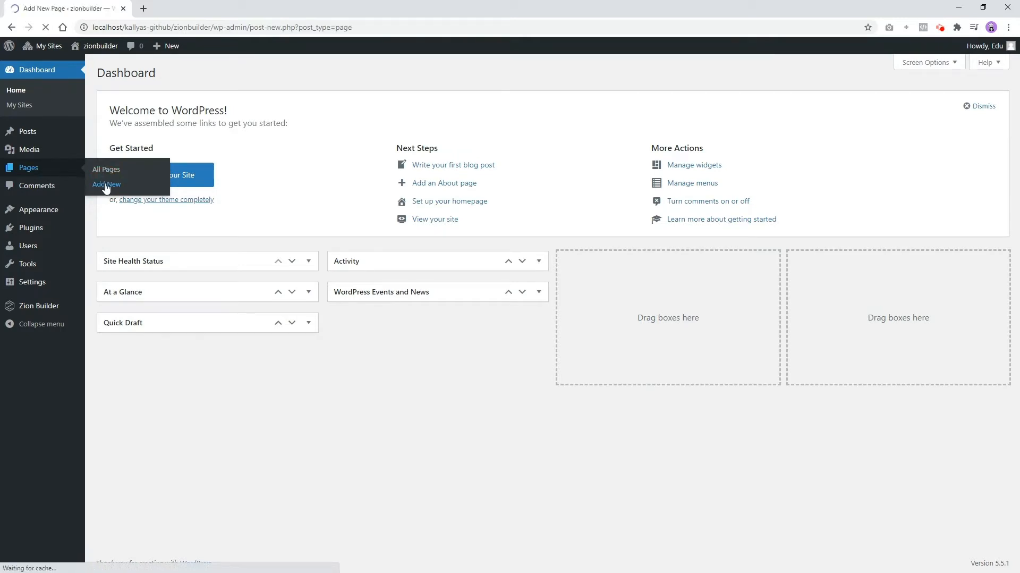
- Open new page ZionBuilder #2399 in Zion Builder and end the welcome tour
{"action": "left_click", "coordinate": [105, 185]}
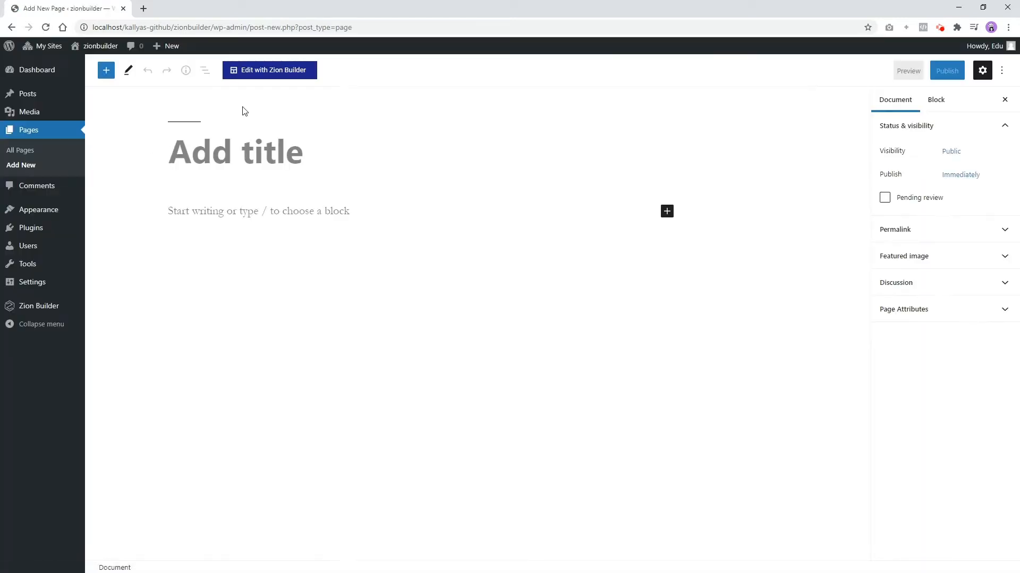
{"action": "left_click", "coordinate": [269, 69]}
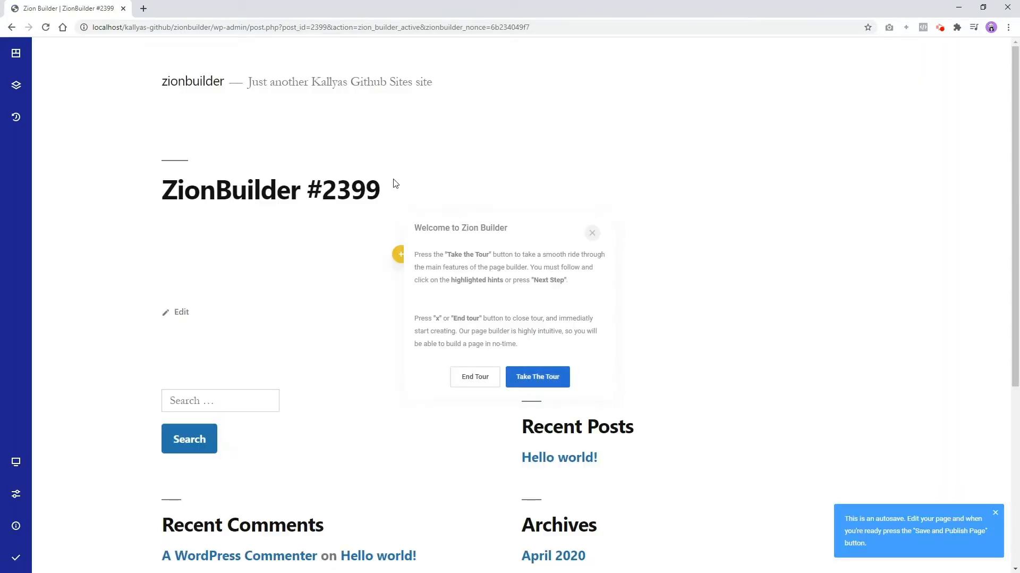
{"action": "mouse_move", "coordinate": [493, 381]}
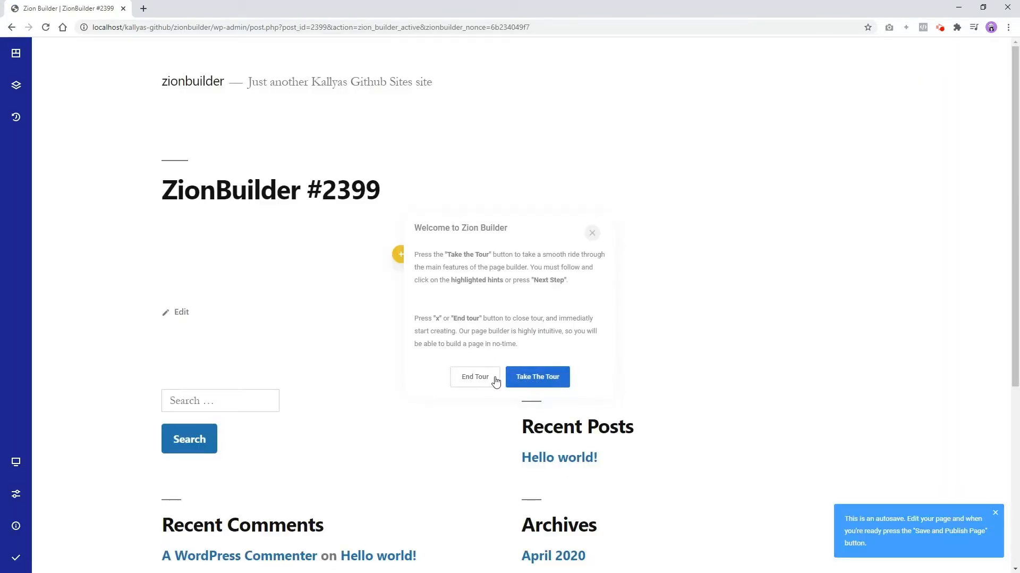
{"action": "left_click", "coordinate": [475, 376]}
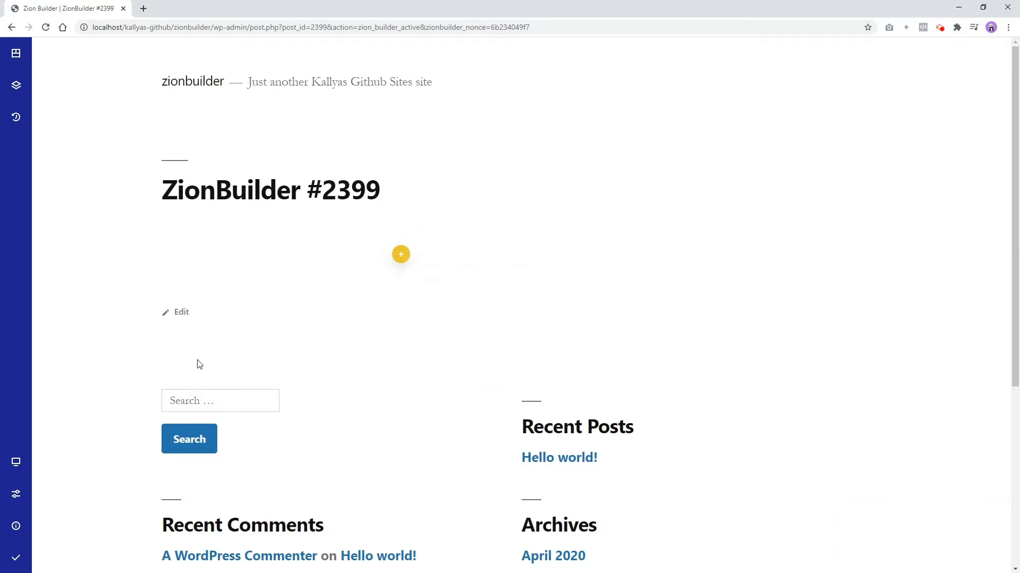
{"action": "mouse_move", "coordinate": [125, 352]}
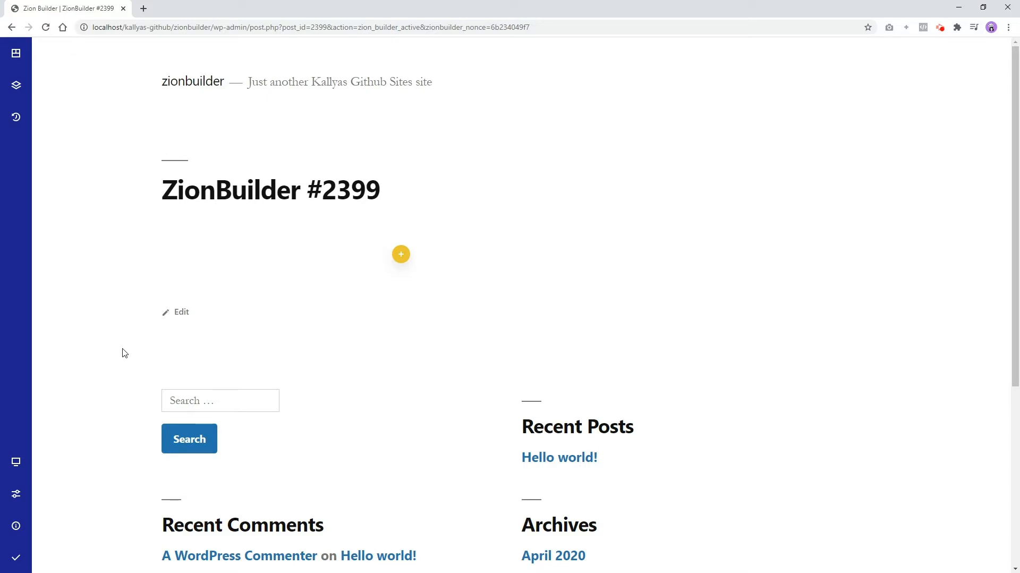
- Choose Zion Builder Blank Canvas as the page layout in Page Options
{"action": "left_click", "coordinate": [16, 461]}
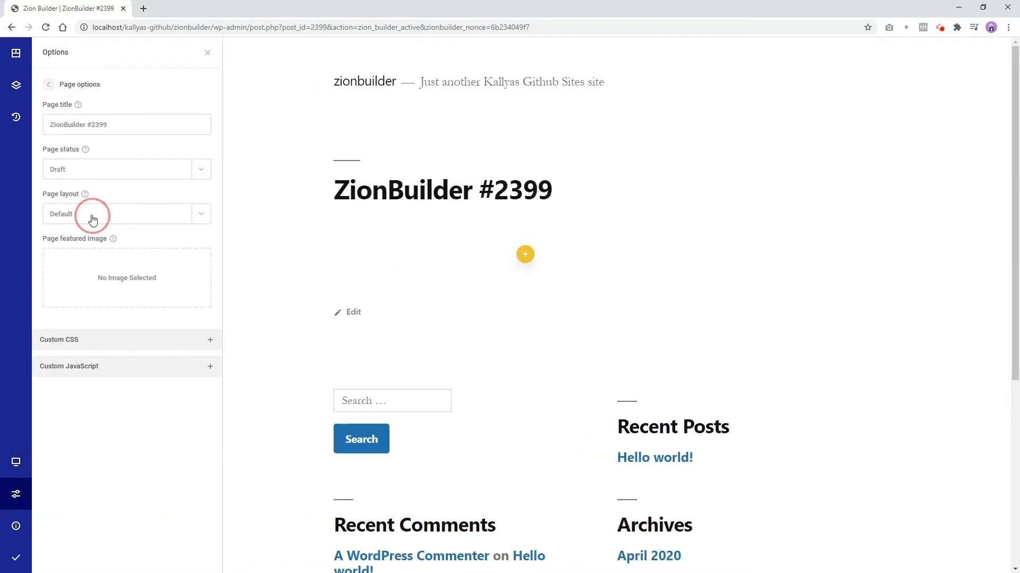
{"action": "left_click", "coordinate": [126, 214]}
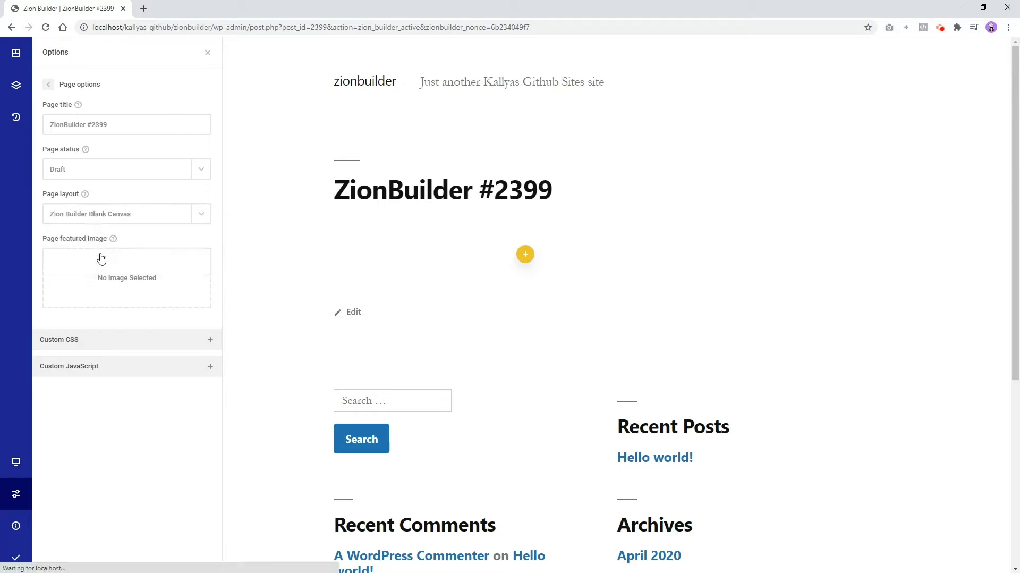
{"action": "left_click", "coordinate": [525, 254]}
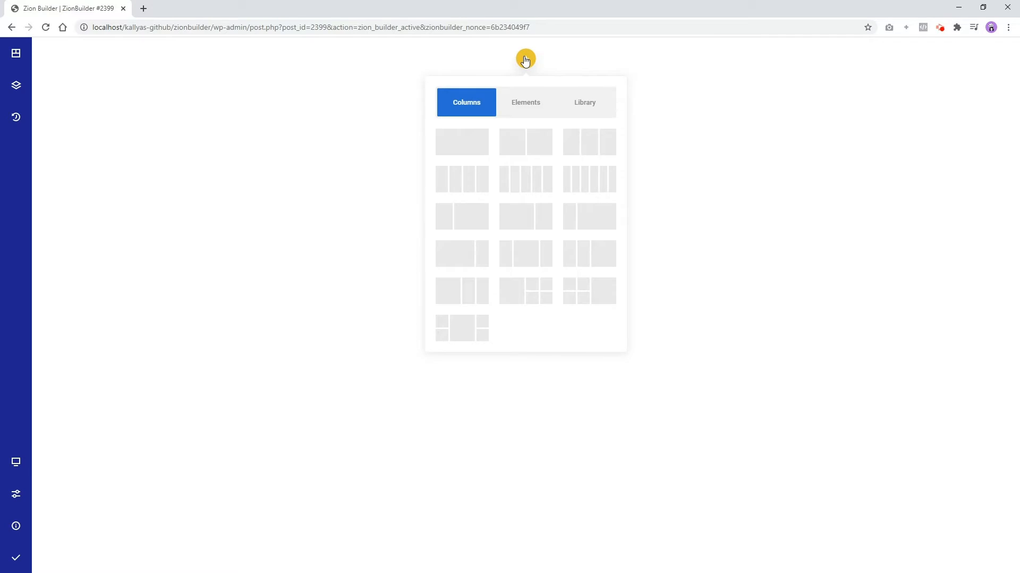
{"action": "left_click", "coordinate": [526, 57]}
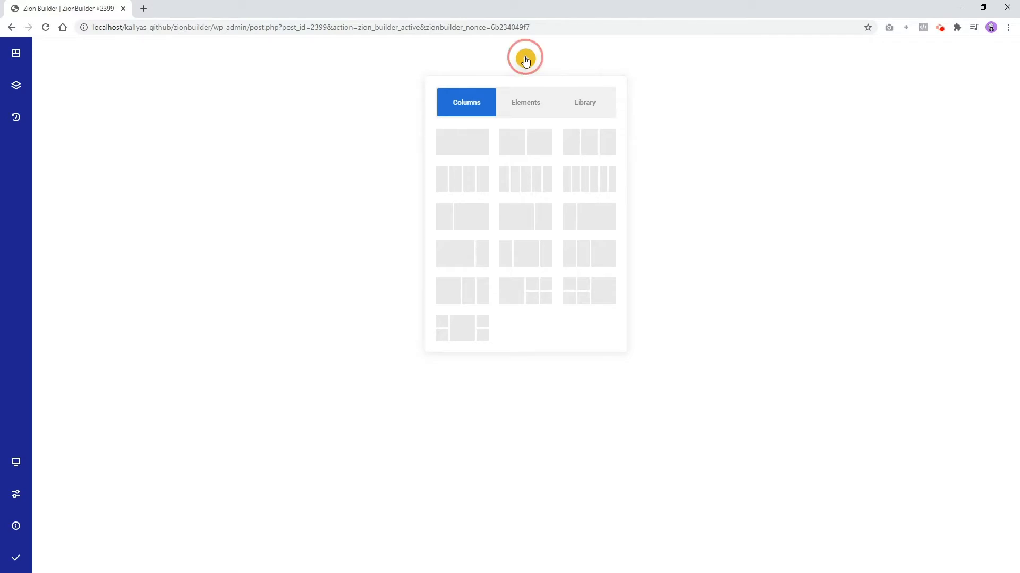
{"action": "left_click", "coordinate": [17, 55]}
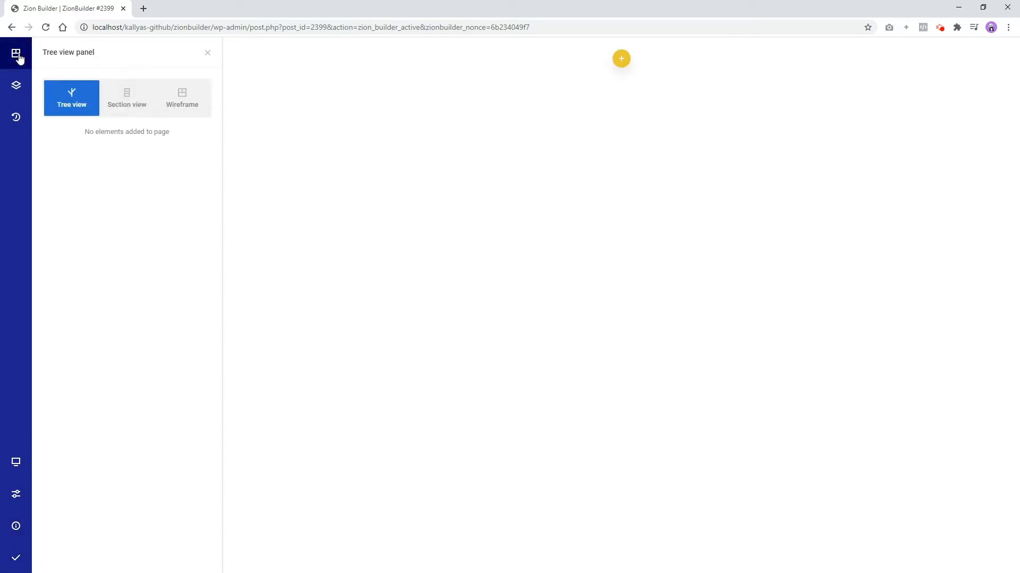
{"action": "left_click", "coordinate": [621, 59]}
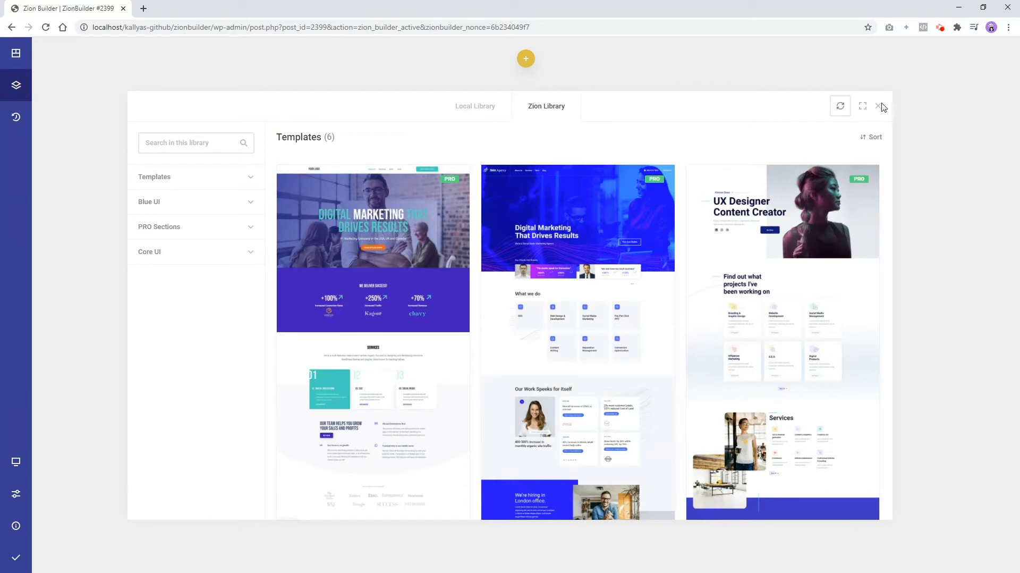
{"action": "left_click", "coordinate": [16, 118]}
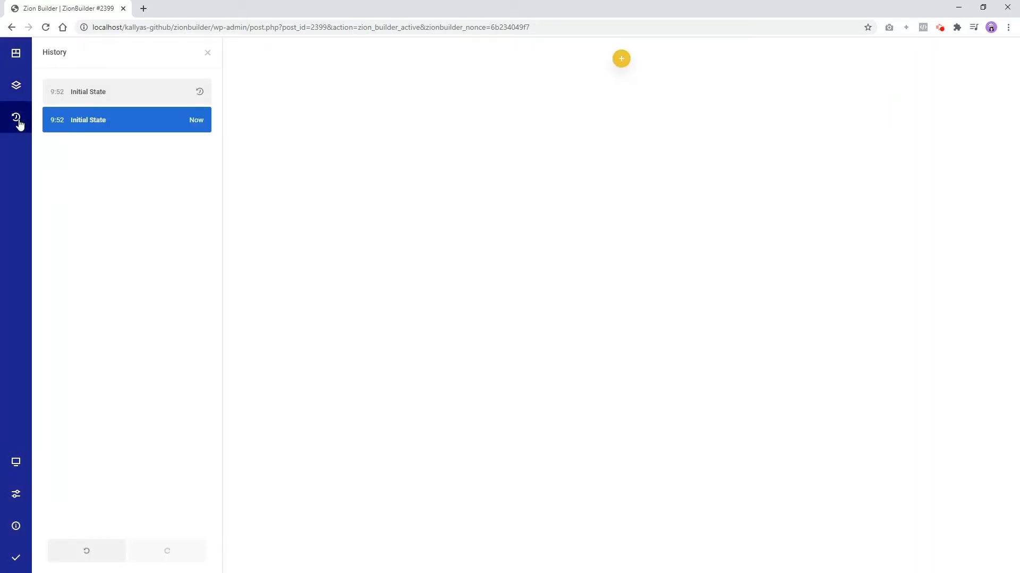
{"action": "left_click", "coordinate": [208, 52]}
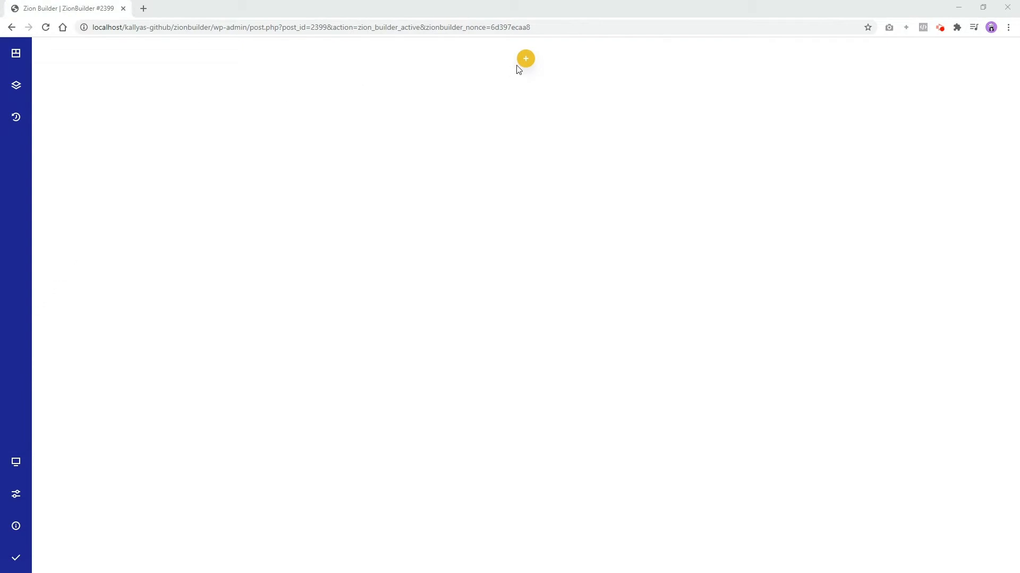
- Open the add-content picker, browse its elements and search for 'image'
{"action": "left_click", "coordinate": [525, 58]}
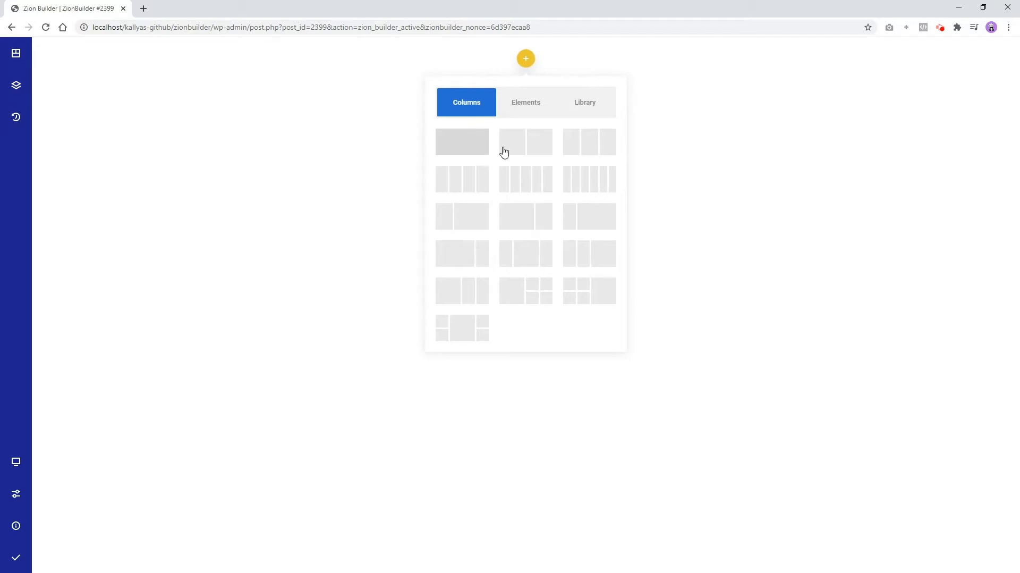
{"action": "mouse_move", "coordinate": [487, 219]}
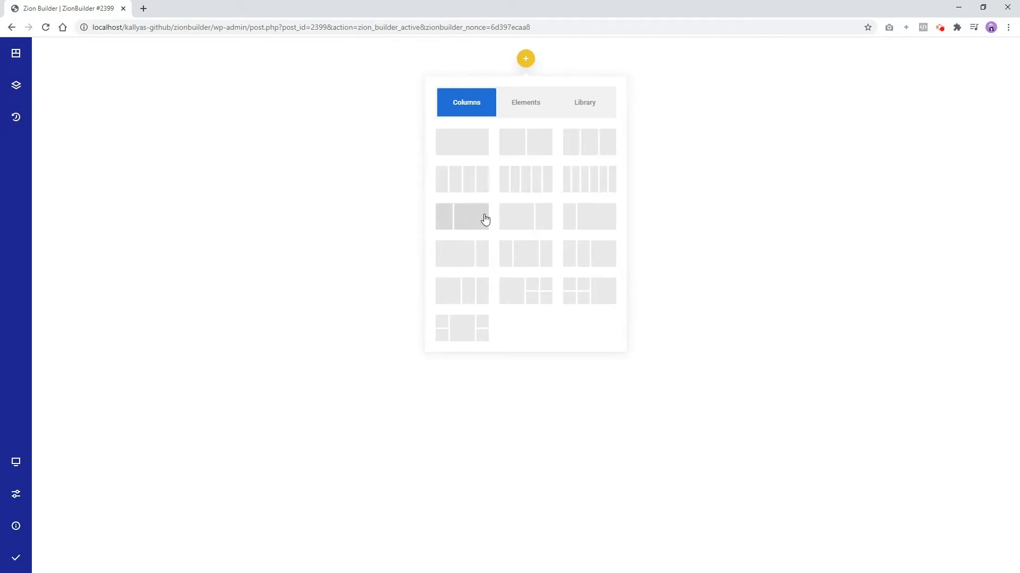
{"action": "left_click", "coordinate": [526, 102]}
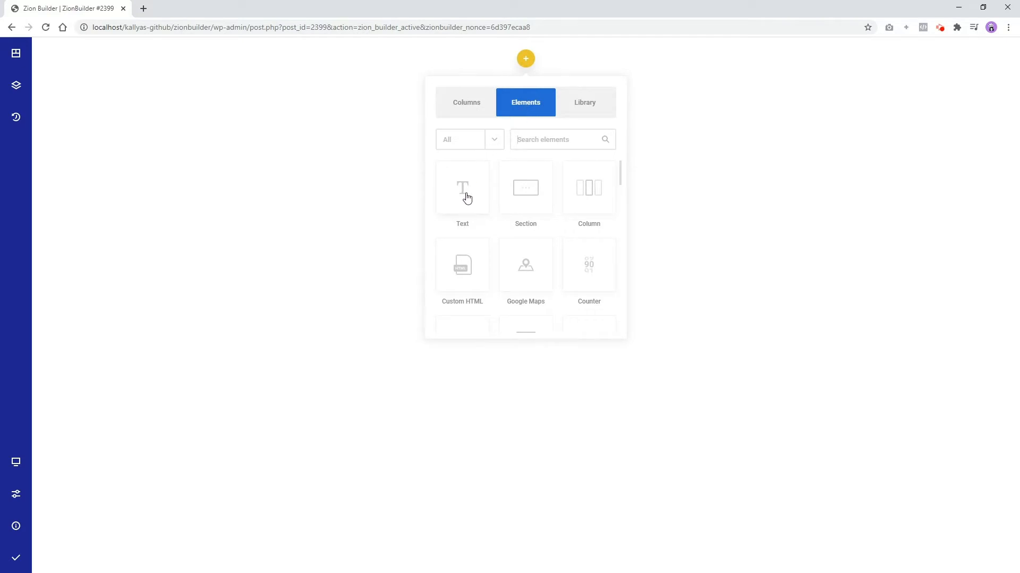
{"action": "mouse_move", "coordinate": [525, 197]}
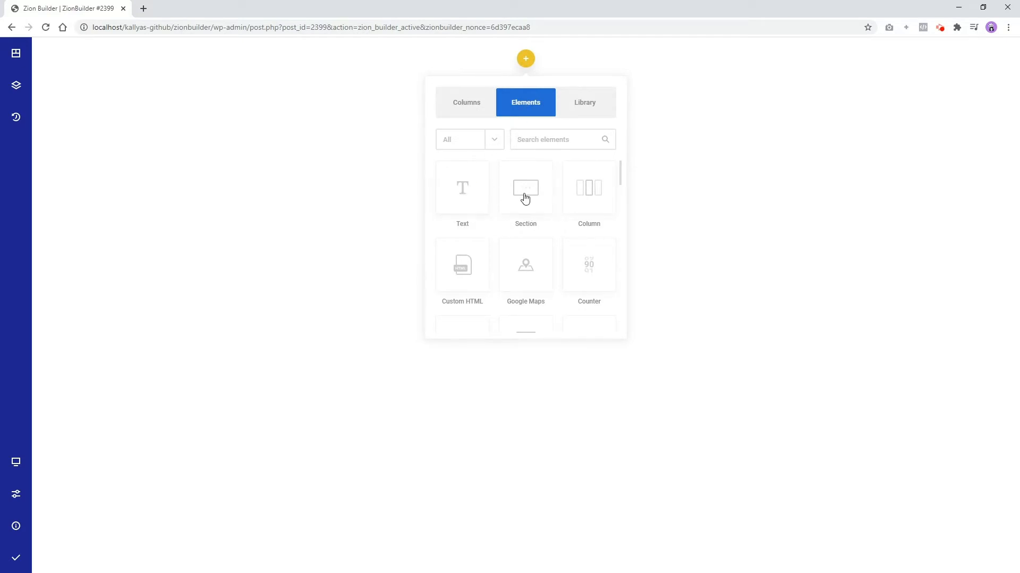
{"action": "mouse_move", "coordinate": [598, 194]}
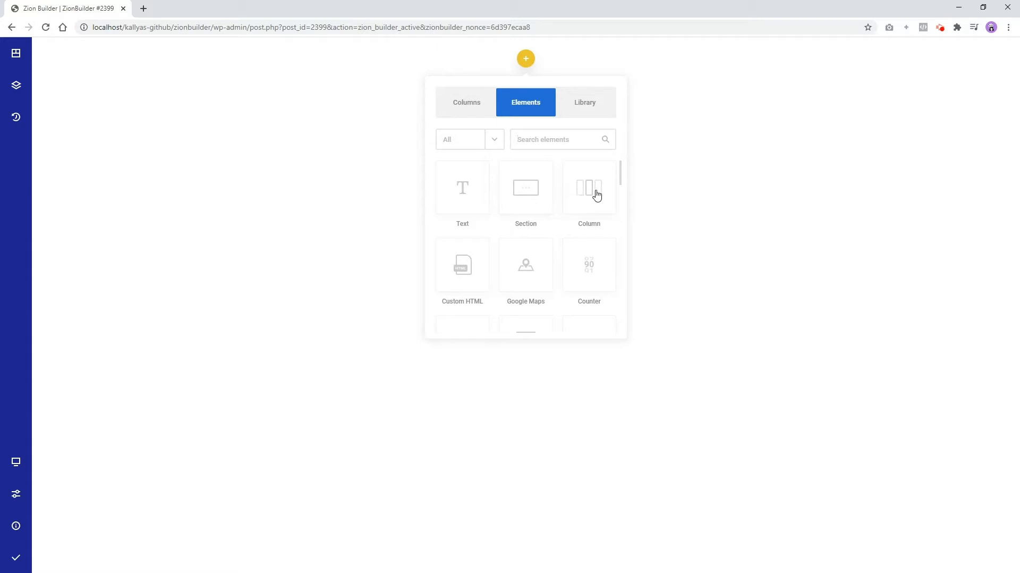
{"action": "left_click", "coordinate": [562, 139]}
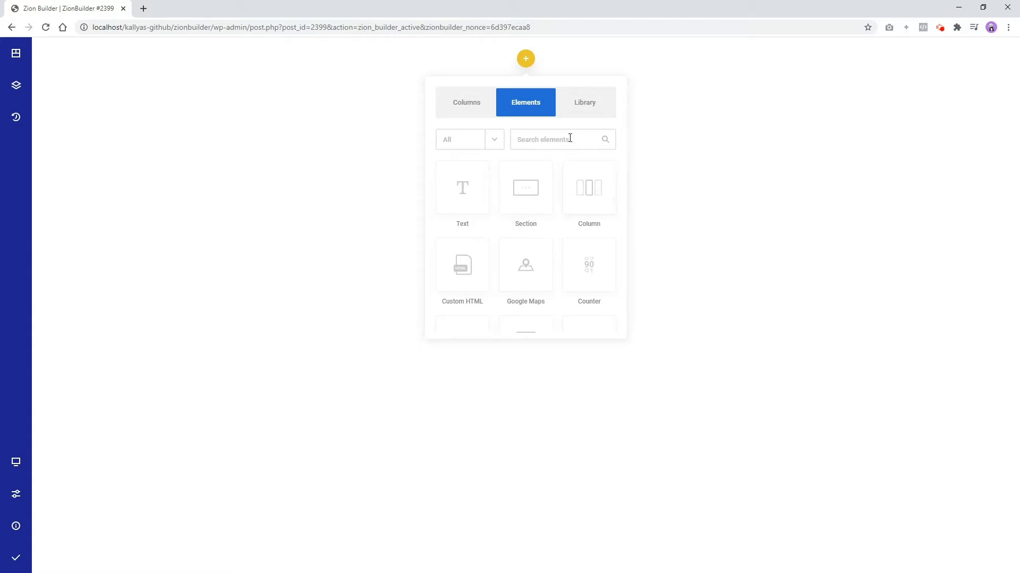
{"action": "type", "text": "image"}
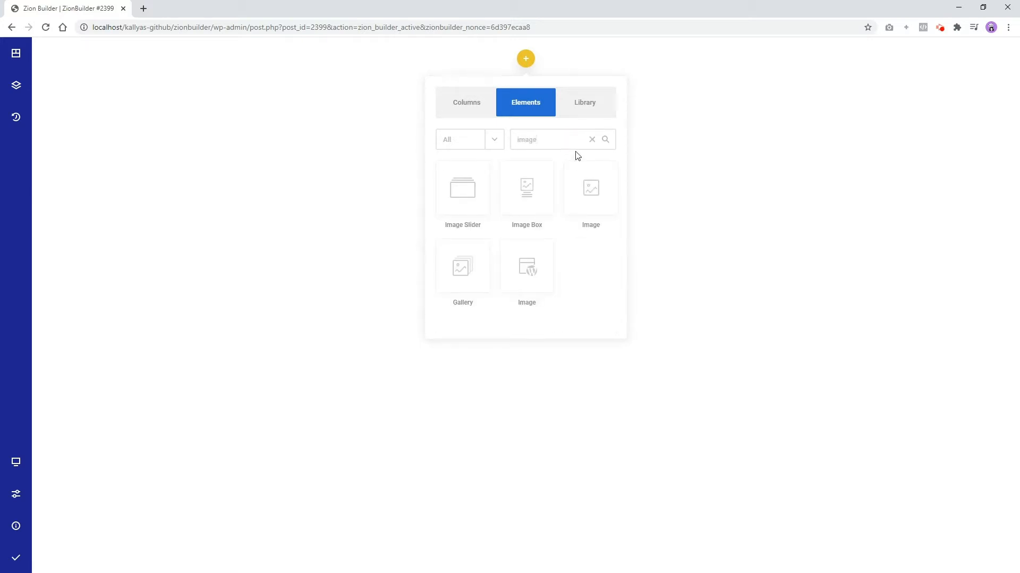
{"action": "left_click", "coordinate": [592, 140]}
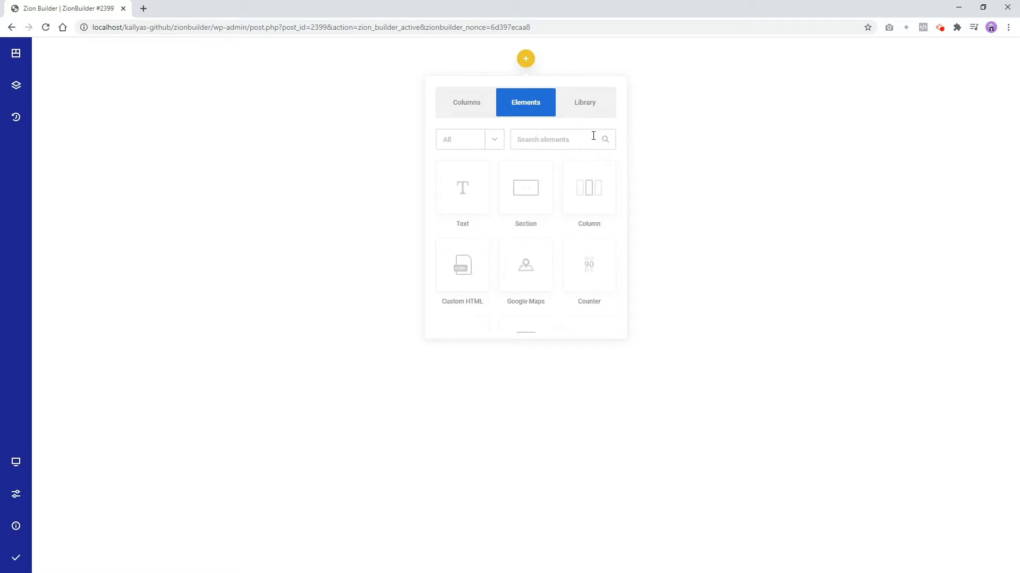
- Insert the 'Digital Marketing That Drives Results' template from the Zion Library
{"action": "left_click", "coordinate": [585, 102]}
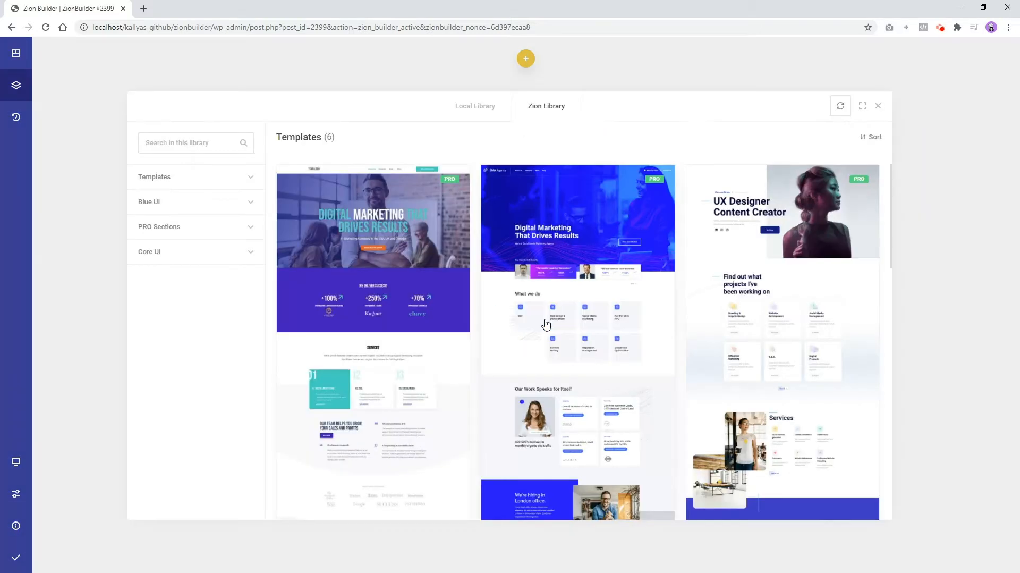
{"action": "scroll", "scroll_direction": "down", "scroll_amount": 3}
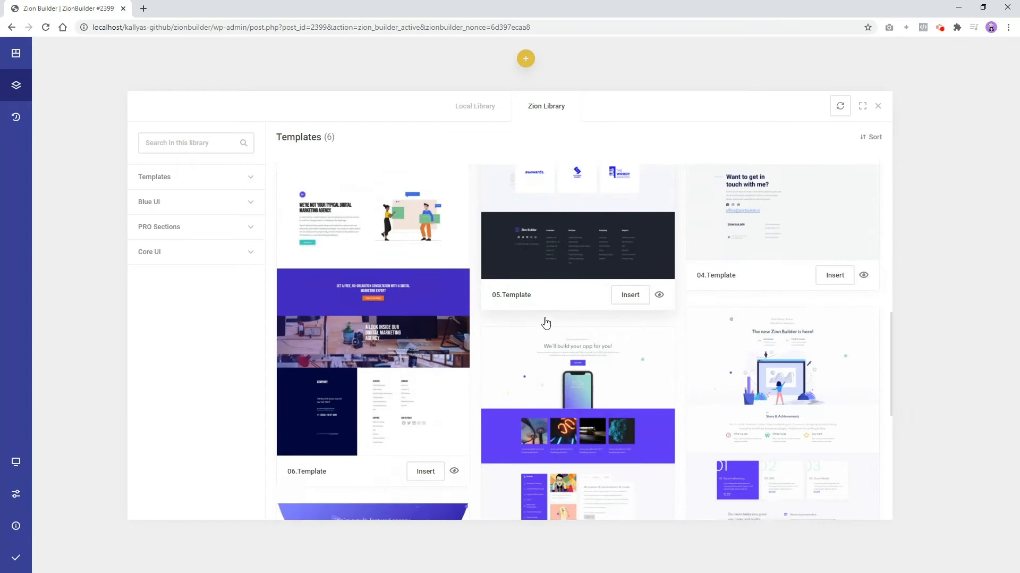
{"action": "scroll", "scroll_direction": "down", "scroll_amount": 3}
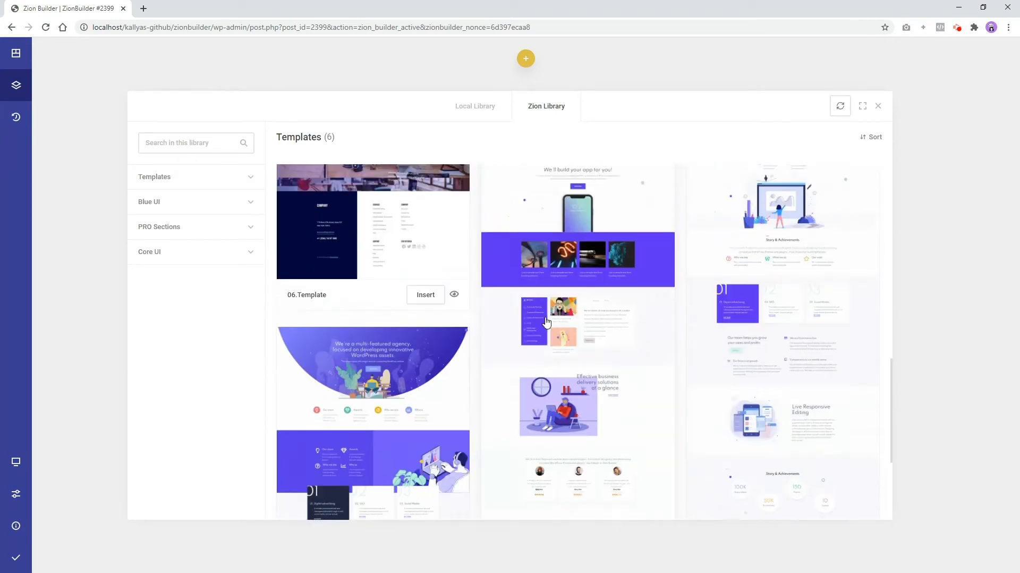
{"action": "left_click", "coordinate": [878, 105]}
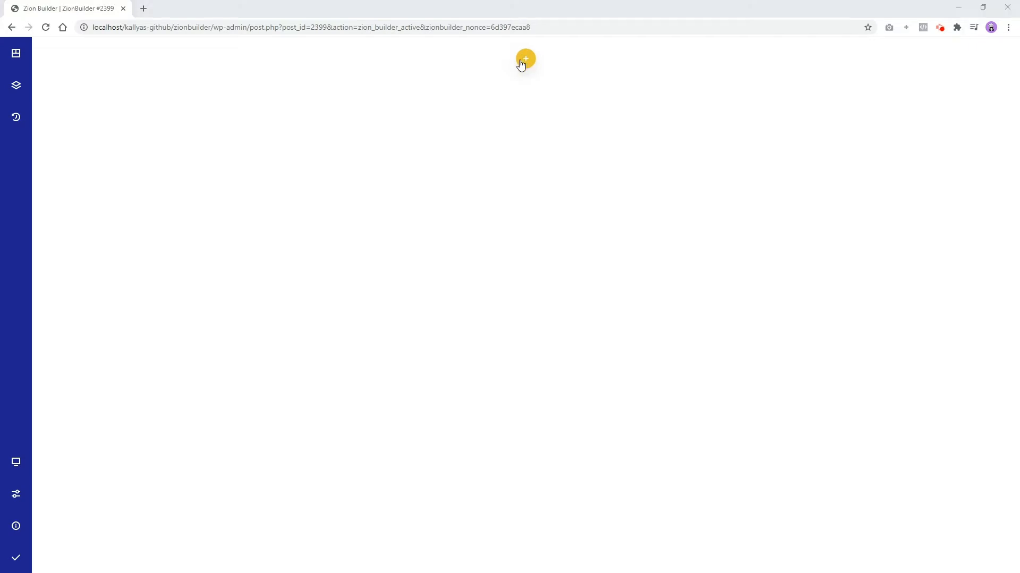
{"action": "left_click", "coordinate": [525, 59]}
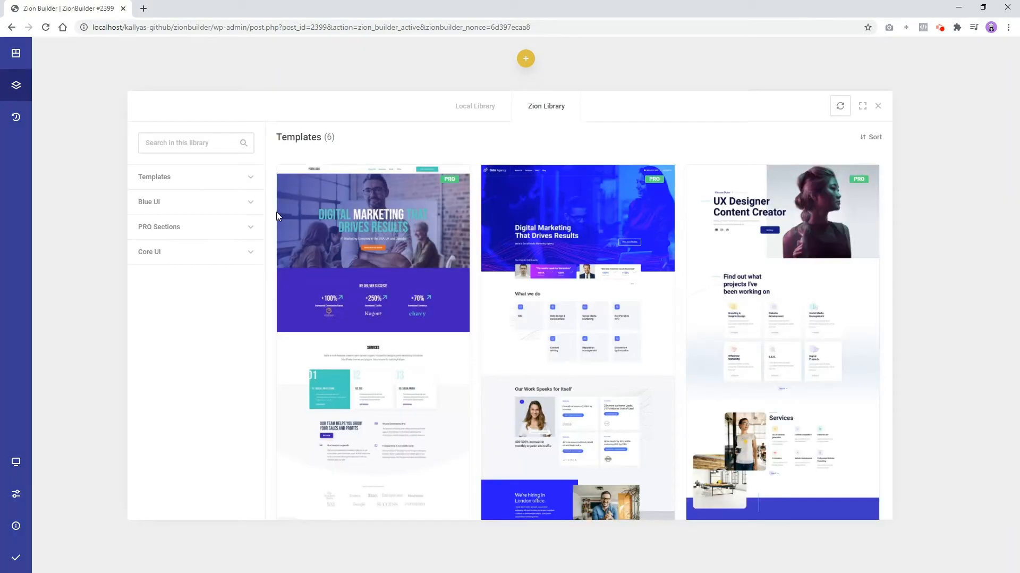
{"action": "scroll", "scroll_direction": "down", "scroll_amount": 3}
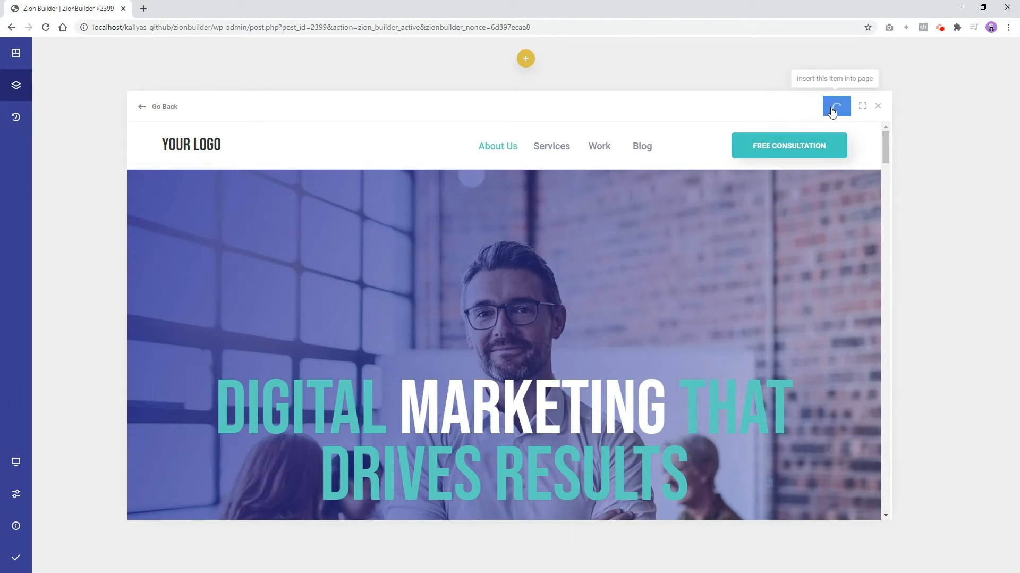
{"action": "left_click", "coordinate": [837, 106]}
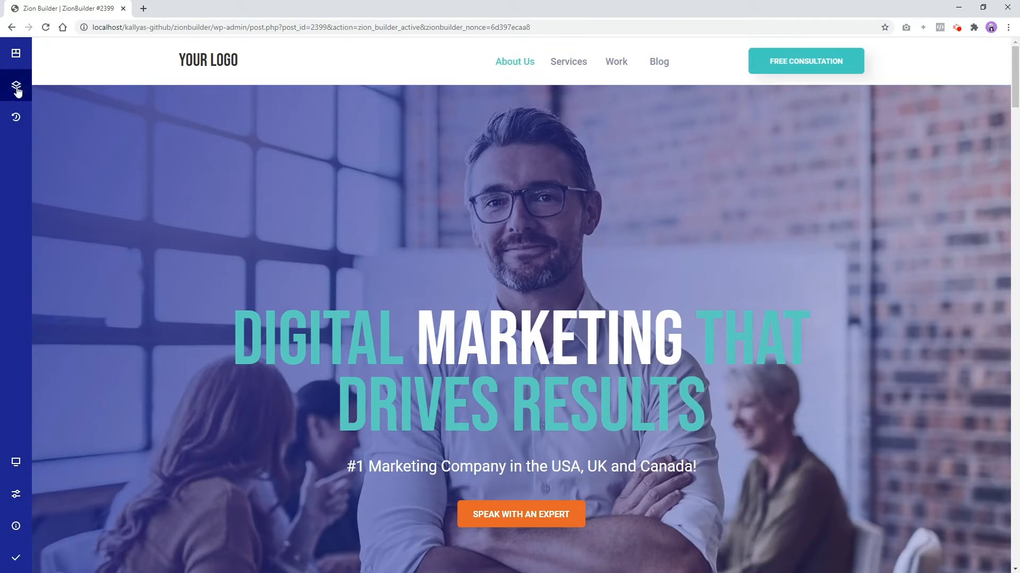
- Use the Tree view to jump to the 'We're not your typical digital marketing agency' section
{"action": "left_click", "coordinate": [15, 85]}
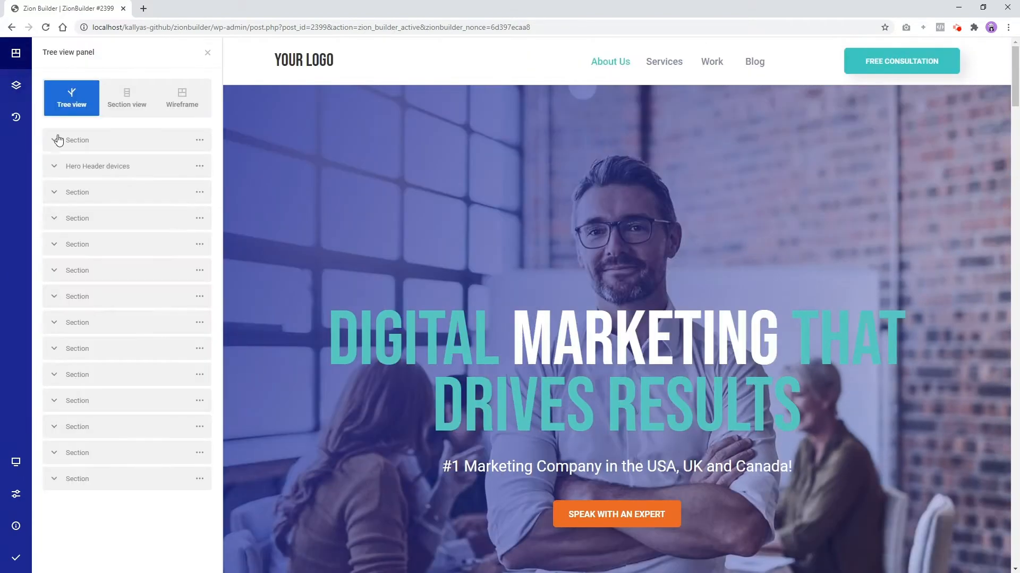
{"action": "left_click", "coordinate": [77, 400]}
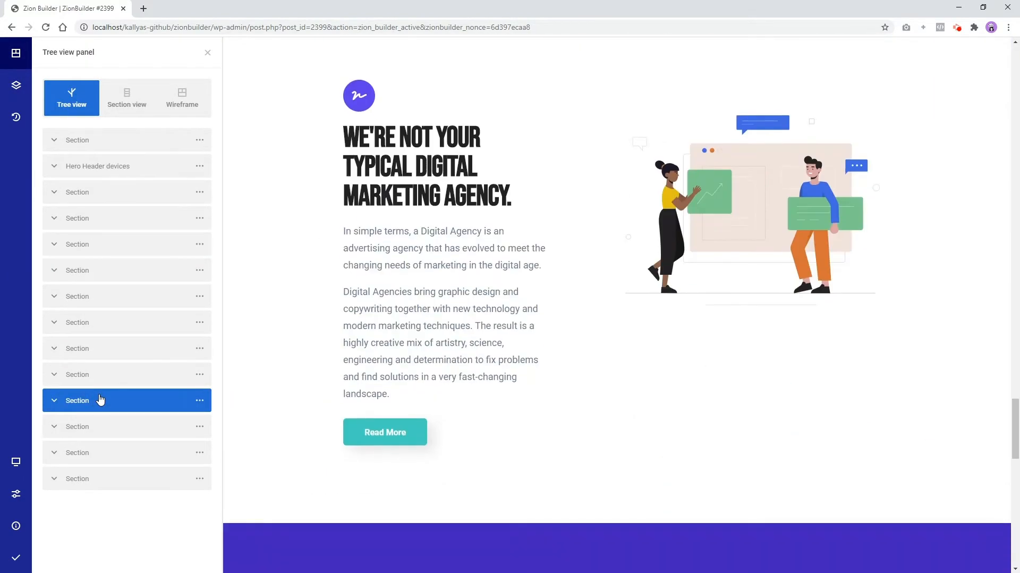
{"action": "left_click", "coordinate": [208, 52]}
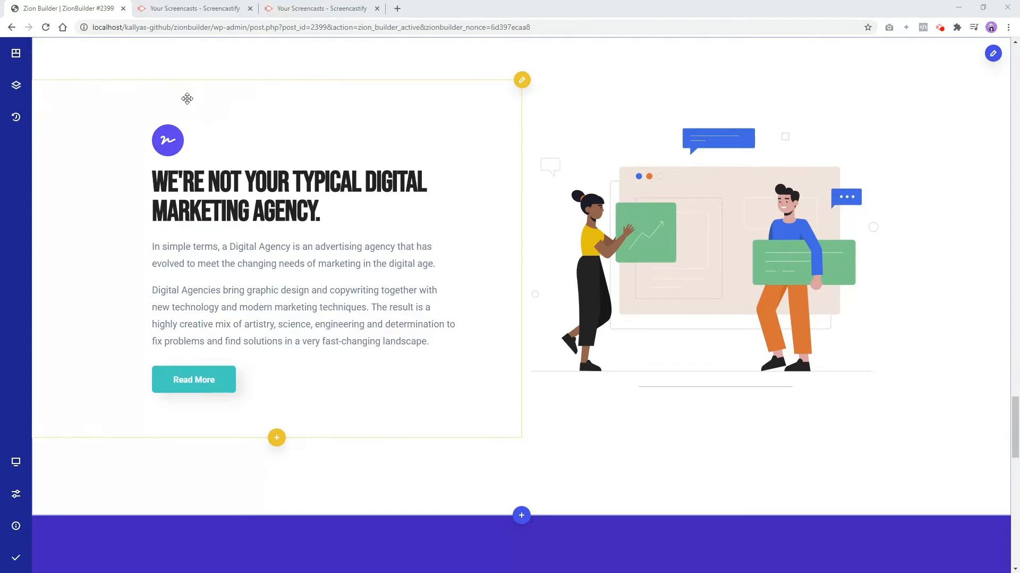
{"action": "mouse_move", "coordinate": [493, 88]}
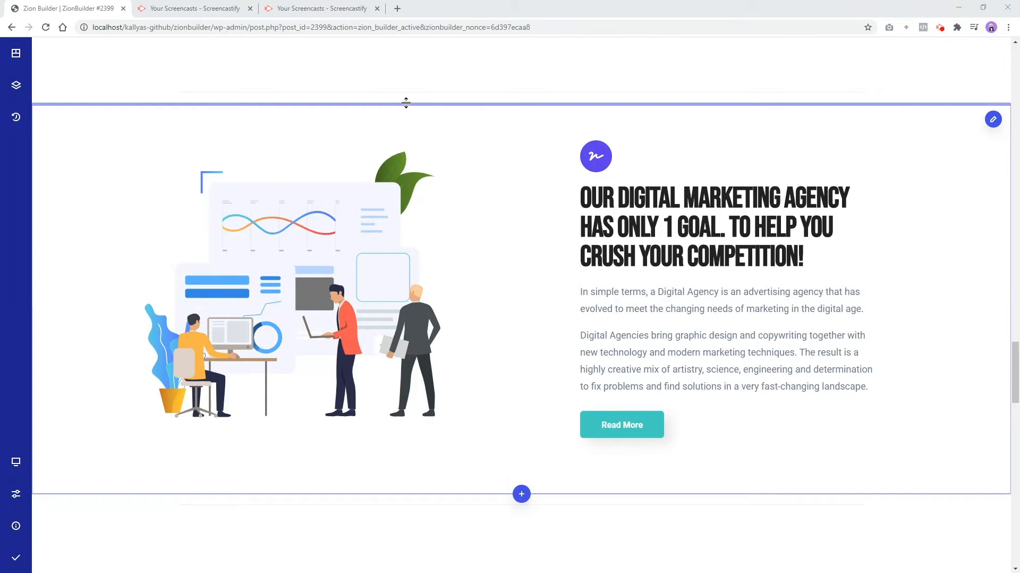
{"action": "mouse_move", "coordinate": [349, 153]}
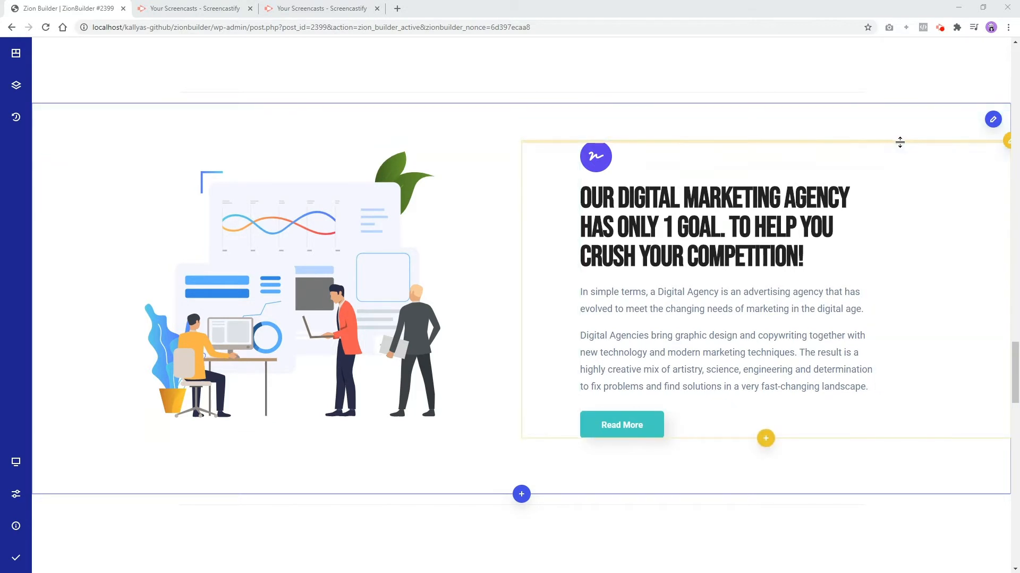
{"action": "scroll", "scroll_direction": "up", "scroll_amount": 3}
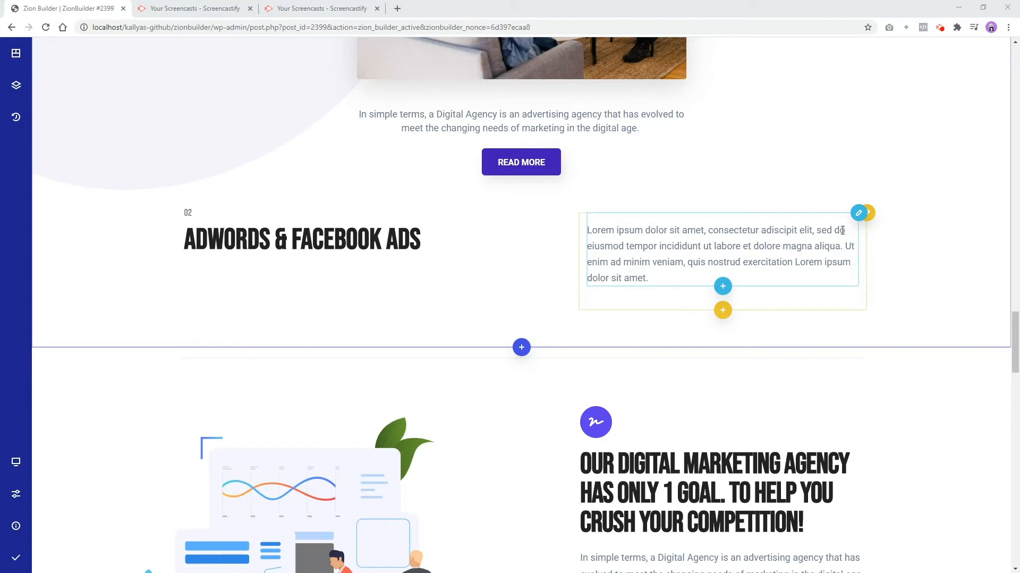
{"action": "mouse_move", "coordinate": [860, 213]}
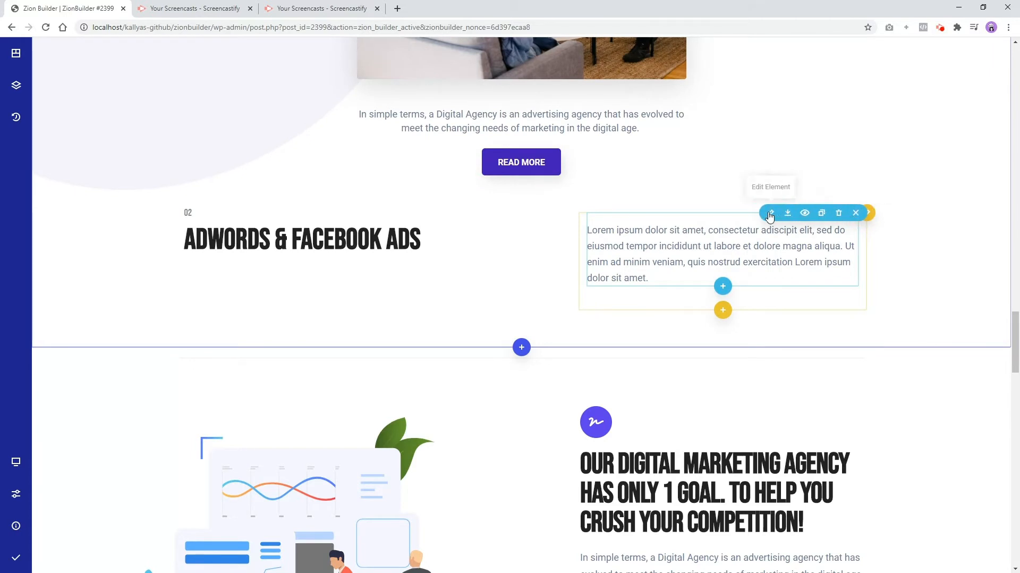
{"action": "mouse_move", "coordinate": [805, 213]}
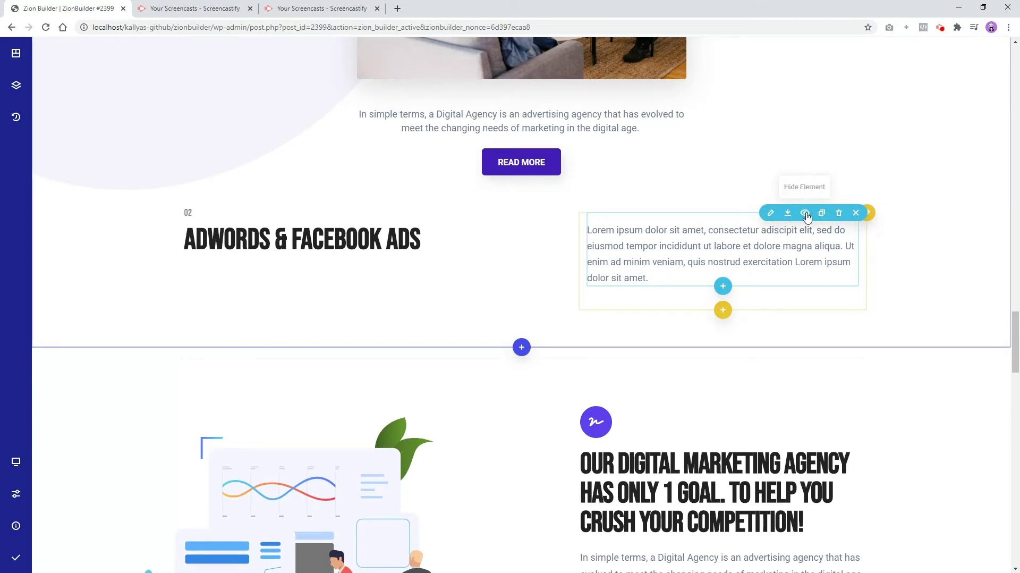
{"action": "mouse_move", "coordinate": [839, 217]}
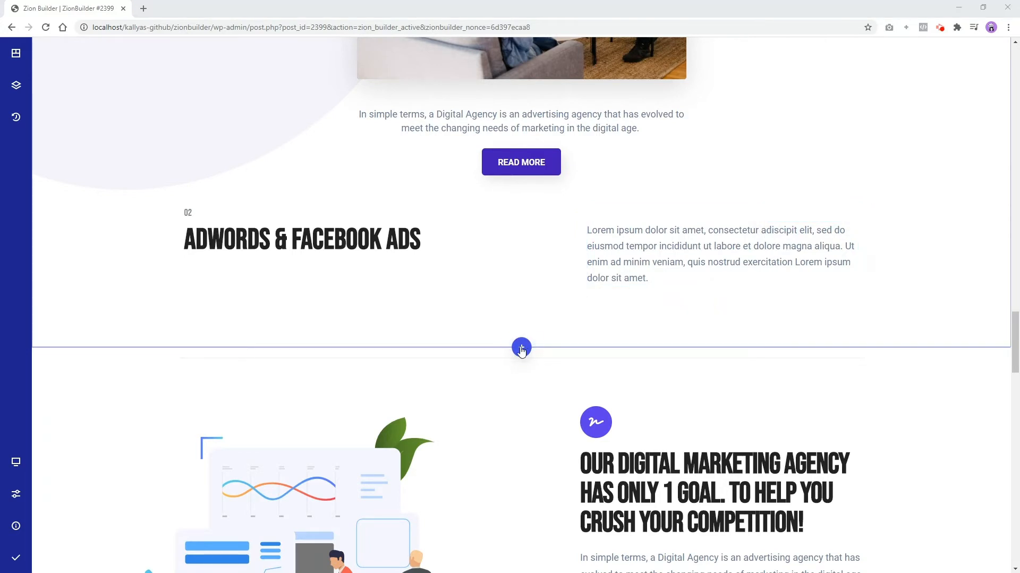
- Add a two-column section below Adwords & Facebook Ads and begin adding an image to its right column
{"action": "left_click", "coordinate": [522, 347]}
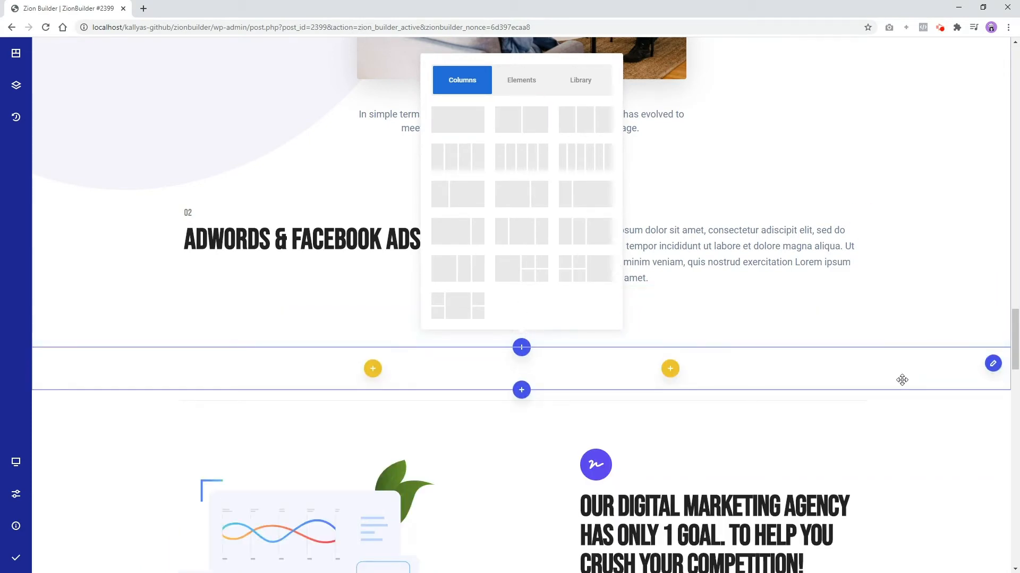
{"action": "left_click_drag", "start_coordinate": [903, 379], "coordinate": [890, 500]}
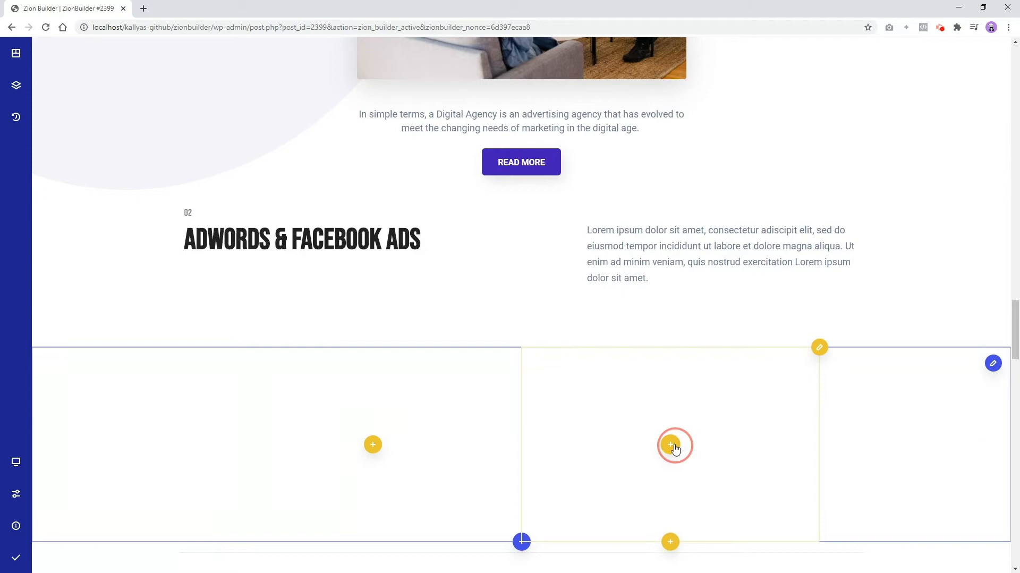
{"action": "left_click", "coordinate": [670, 445]}
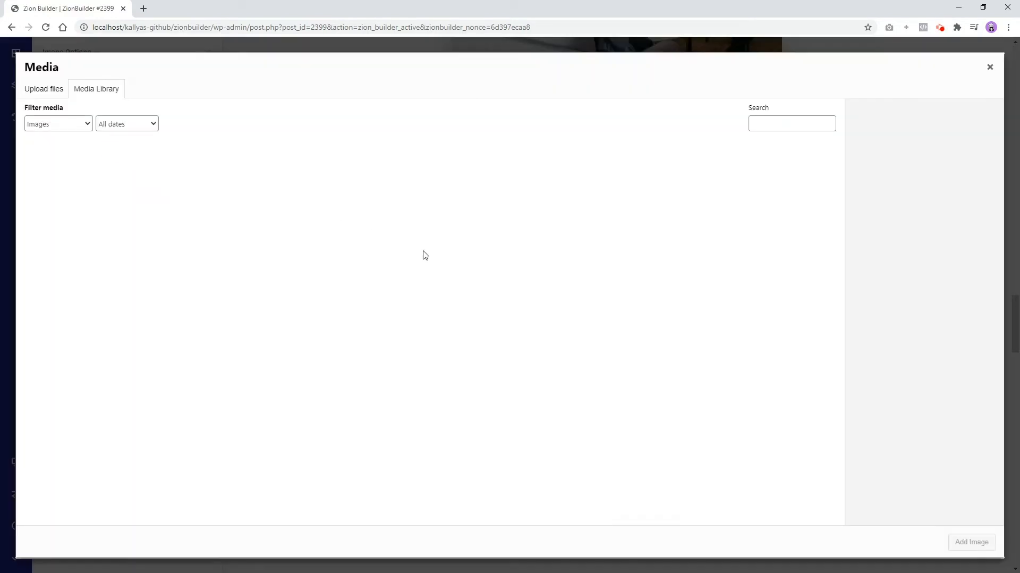
- Insert the data-points-concept-illustration image into the right column
{"action": "left_click", "coordinate": [546, 259]}
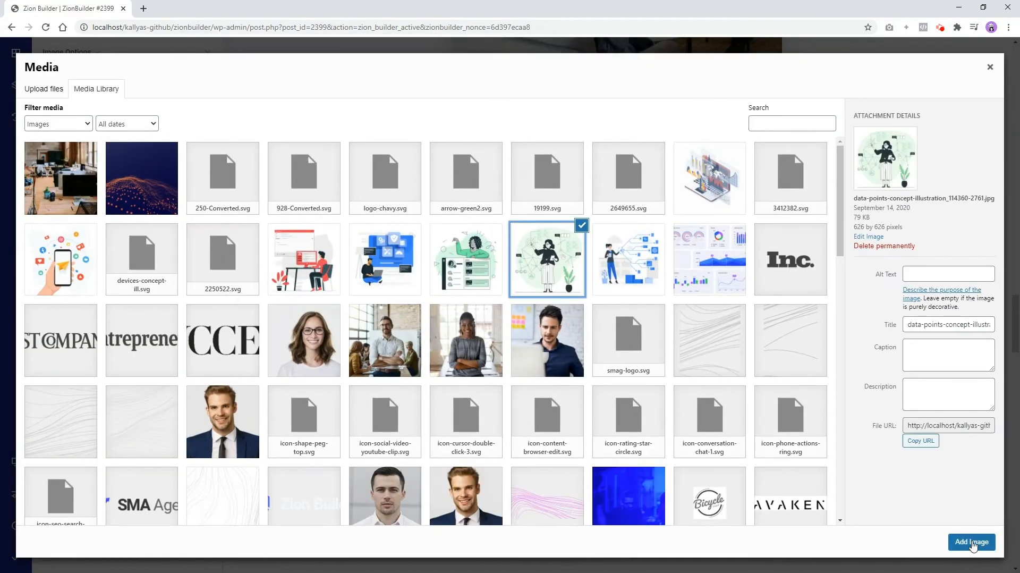
{"action": "left_click", "coordinate": [972, 542]}
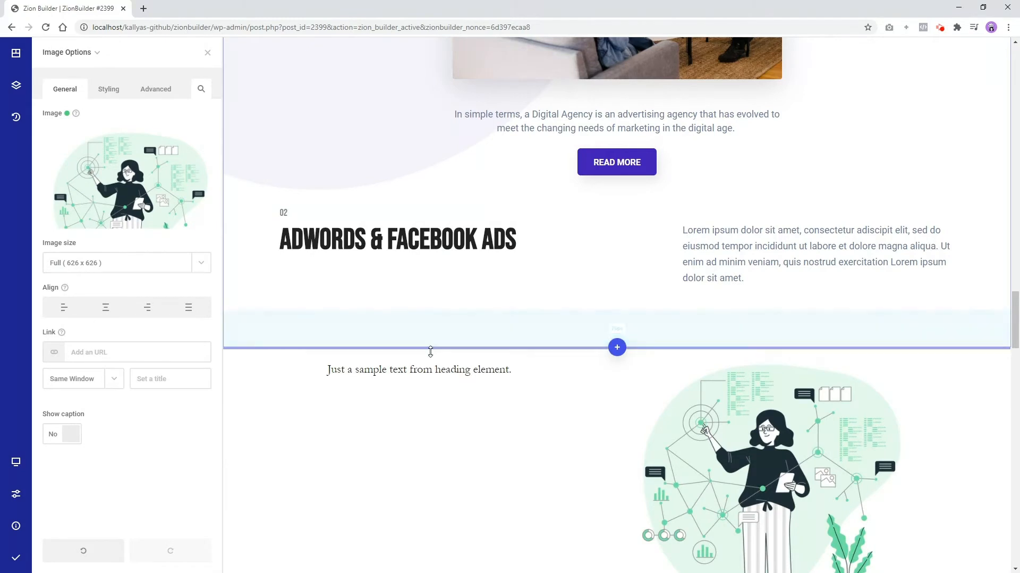
{"action": "left_click", "coordinate": [207, 52]}
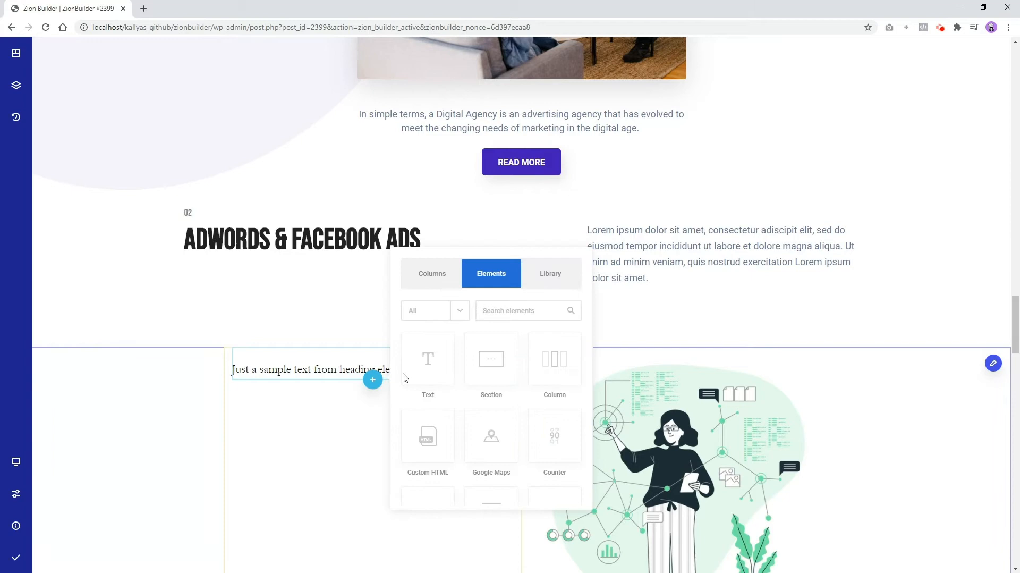
- Search elements for 'button' and add a 'Press me' button under the heading
{"action": "type", "text": "bu"}
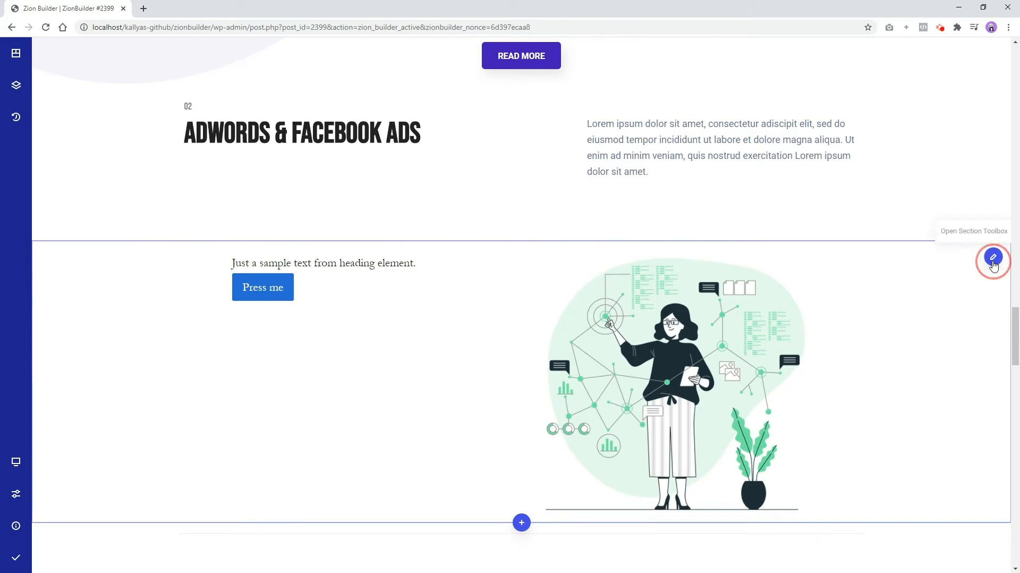
- Raise the section's inner content width from 1120px to about 1318px
{"action": "left_click", "coordinate": [994, 260]}
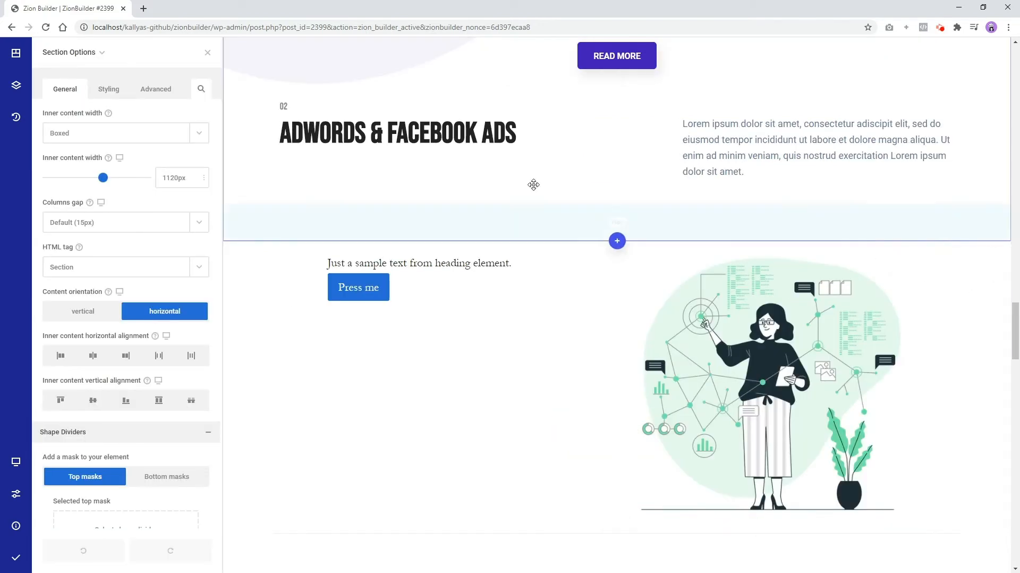
{"action": "left_click", "coordinate": [208, 52]}
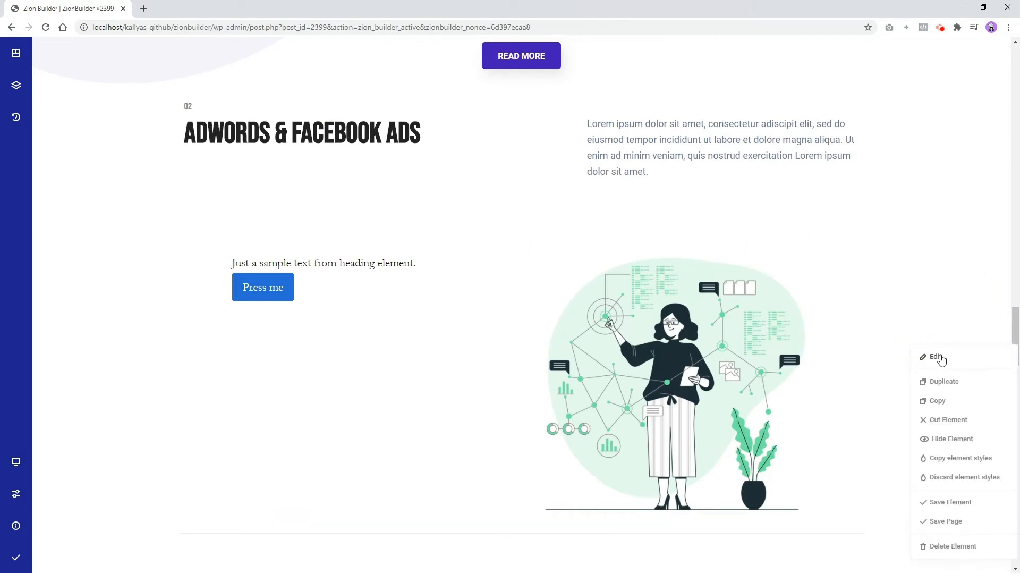
{"action": "left_click", "coordinate": [938, 357]}
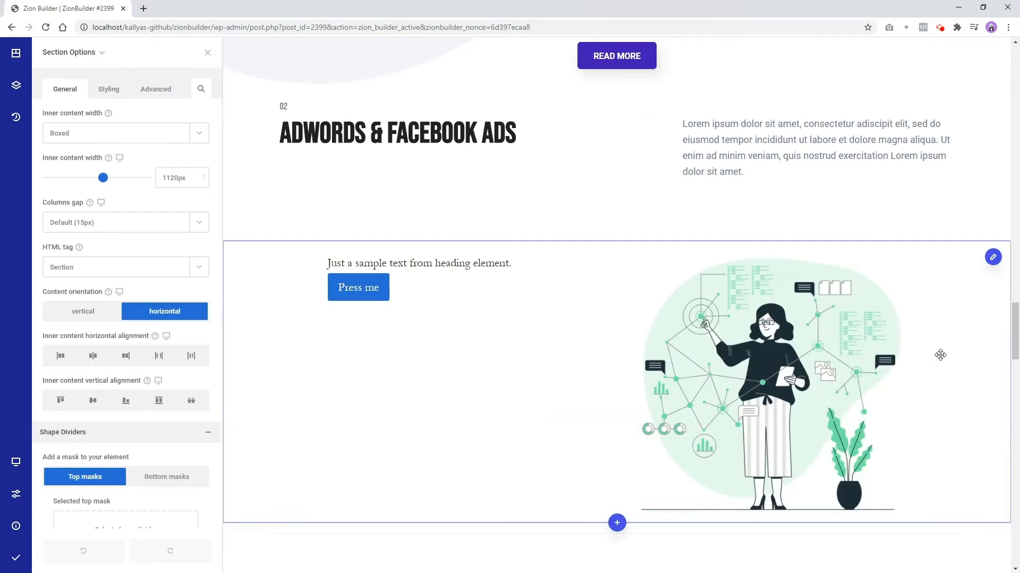
{"action": "left_click_drag", "start_coordinate": [103, 177], "coordinate": [107, 177]}
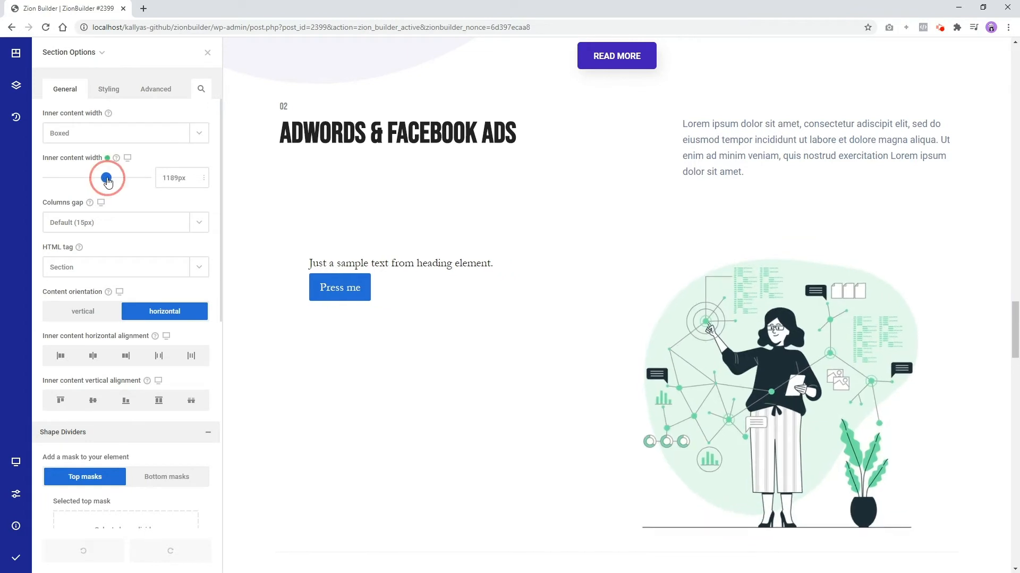
{"action": "left_click_drag", "start_coordinate": [107, 180], "coordinate": [112, 180]}
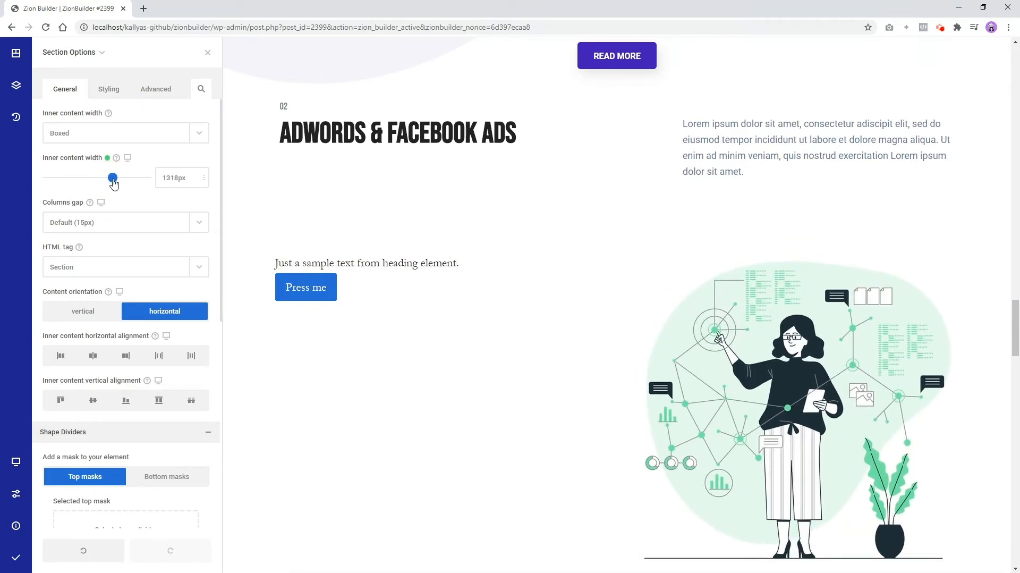
{"action": "mouse_move", "coordinate": [169, 84]}
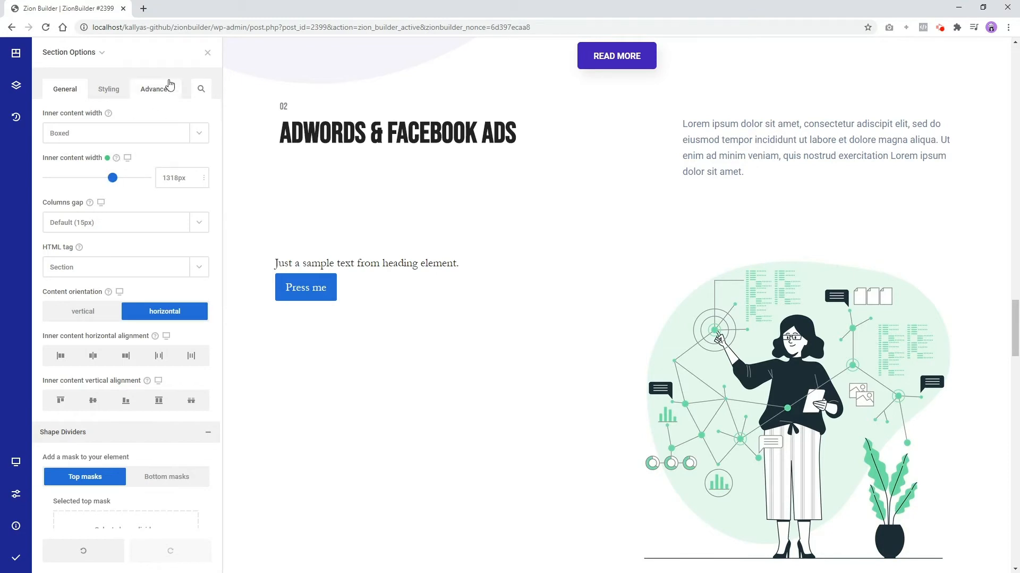
{"action": "mouse_move", "coordinate": [134, 78]}
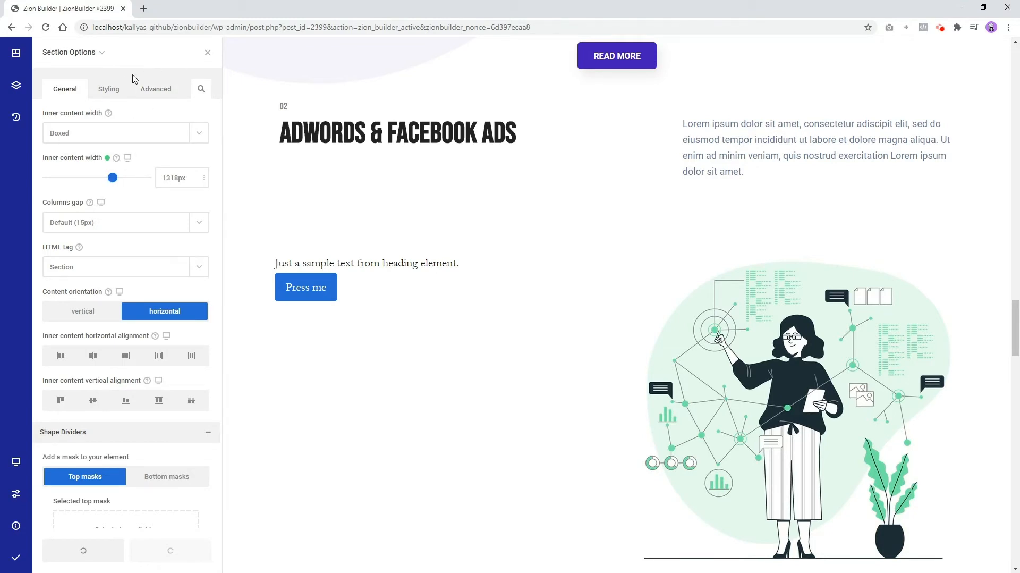
- Give the new section a light grey background and Roboto font, then select the illustration
{"action": "left_click", "coordinate": [109, 88]}
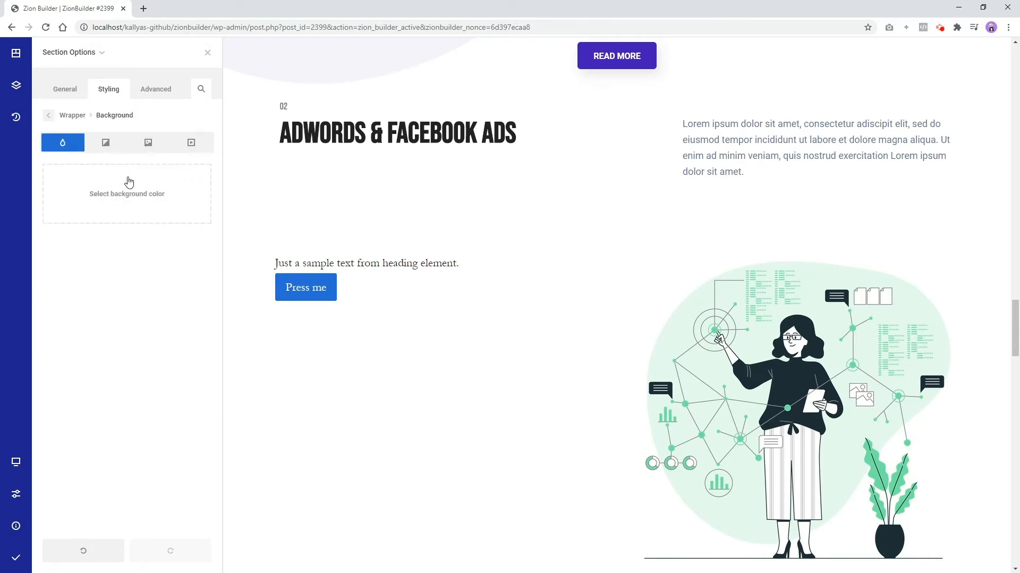
{"action": "left_click", "coordinate": [127, 193]}
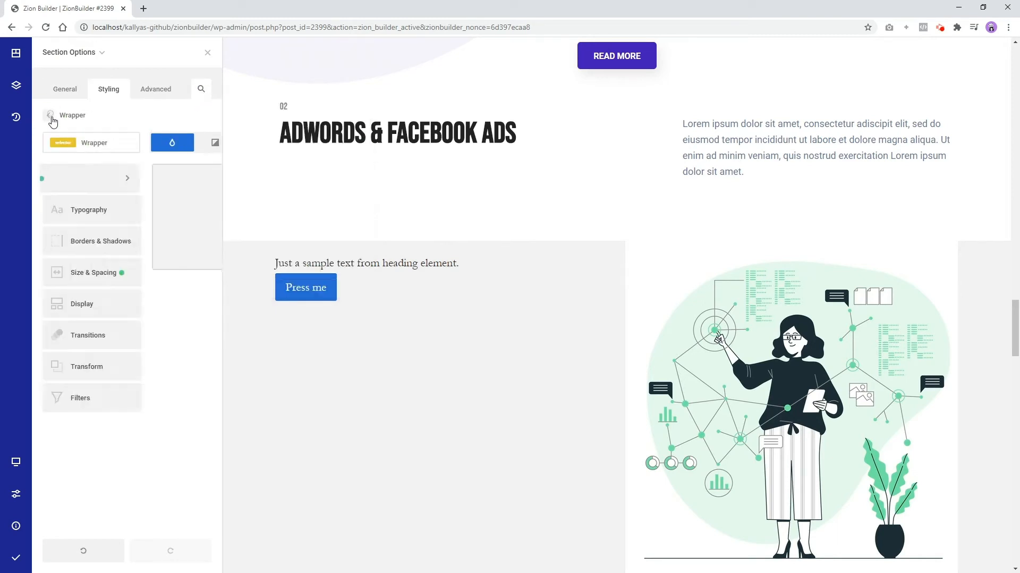
{"action": "left_click", "coordinate": [89, 209]}
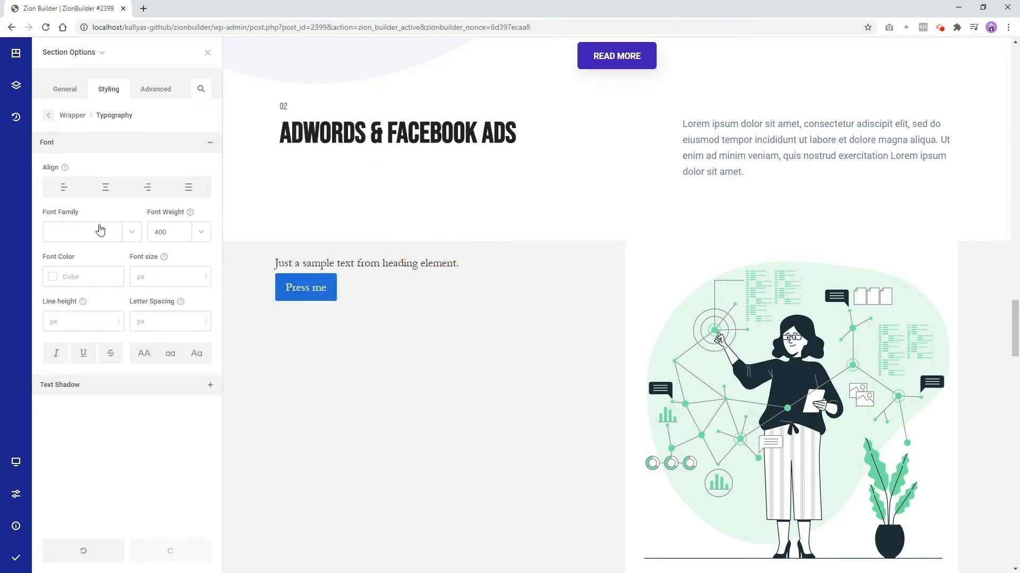
{"action": "mouse_move", "coordinate": [138, 233]}
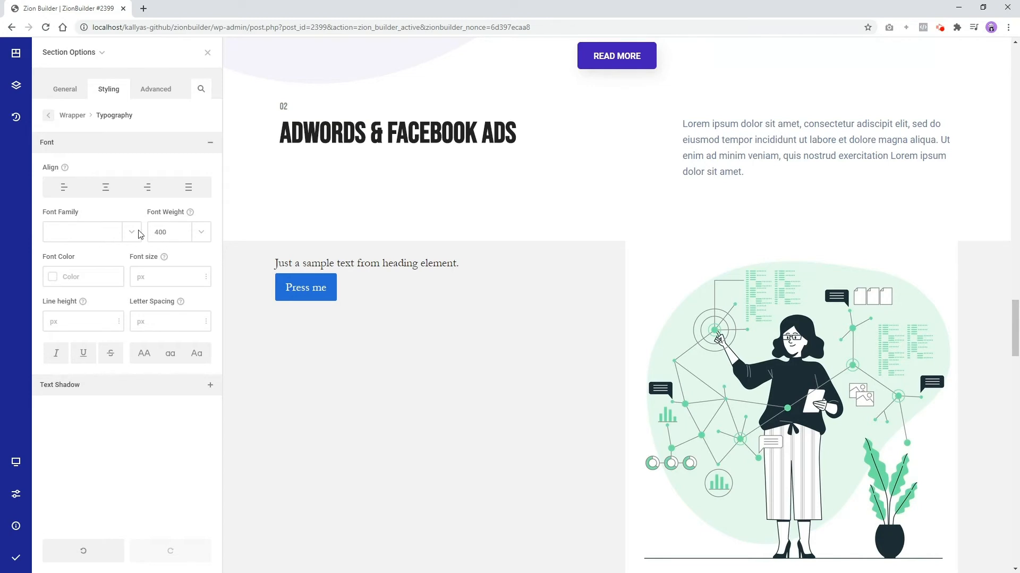
{"action": "left_click", "coordinate": [82, 232]}
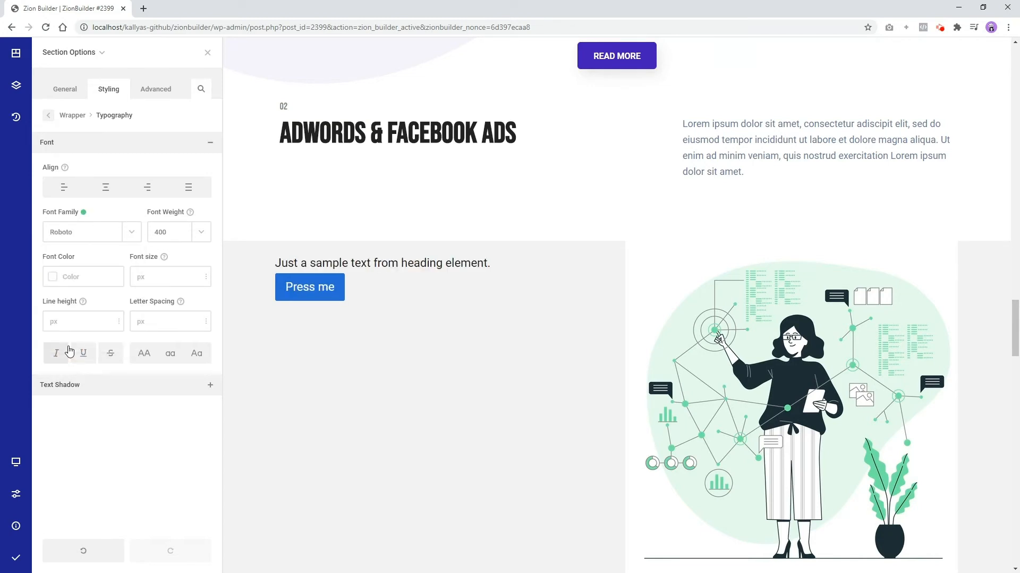
{"action": "mouse_move", "coordinate": [56, 352]}
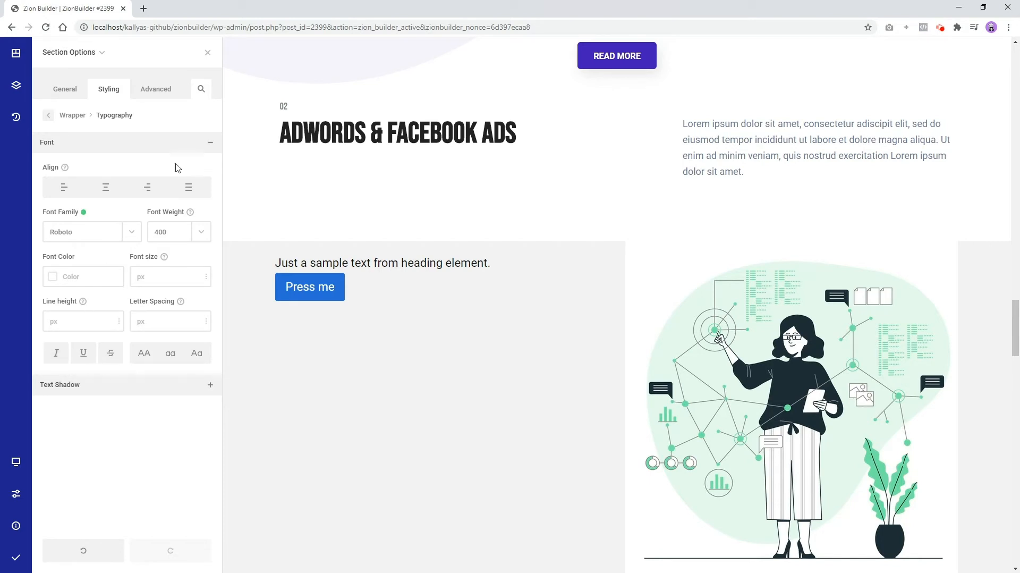
{"action": "left_click", "coordinate": [208, 52]}
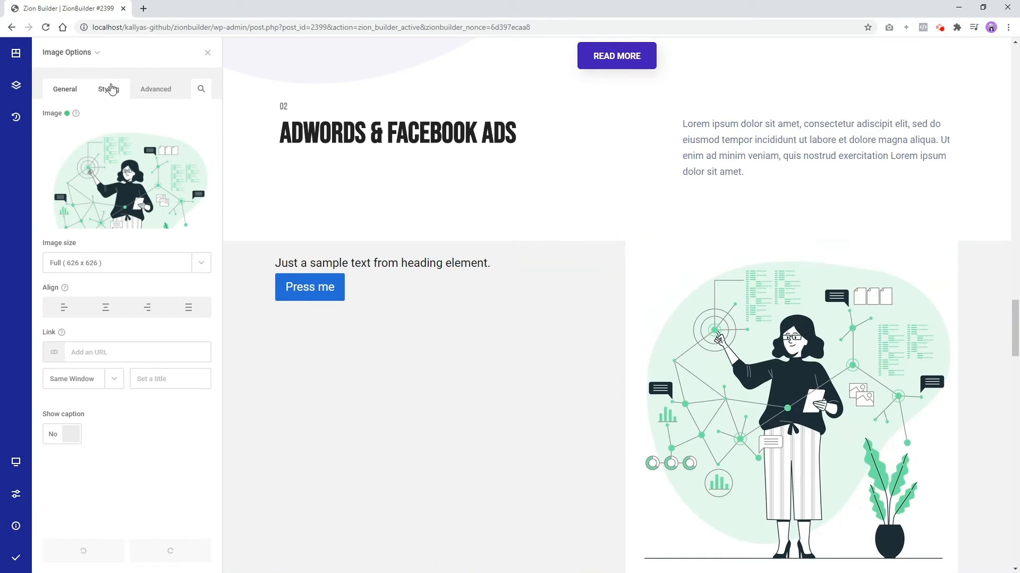
- Set the illustration's mix blend mode to multiply and close its options
{"action": "left_click", "coordinate": [108, 89]}
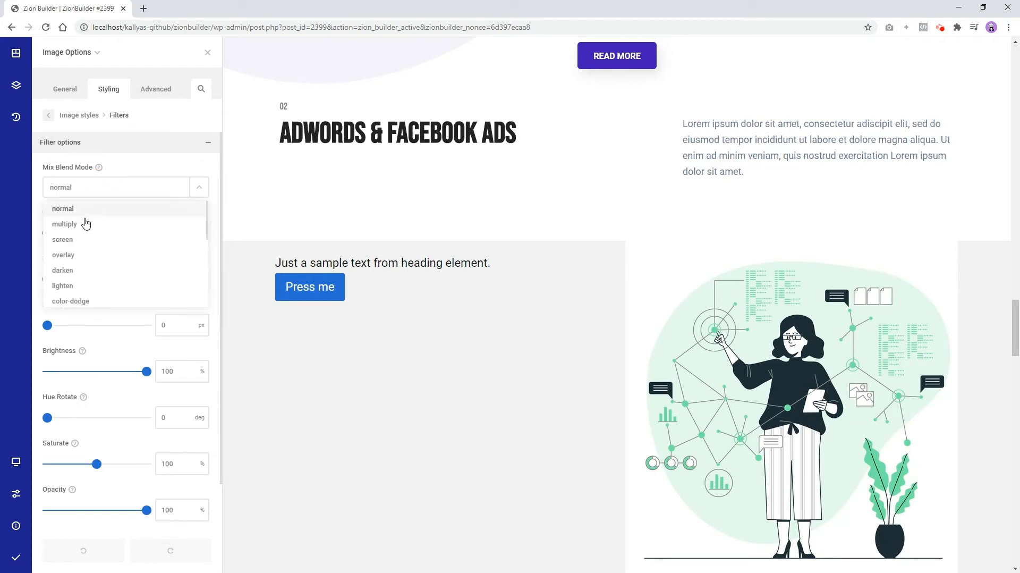
{"action": "left_click", "coordinate": [63, 224]}
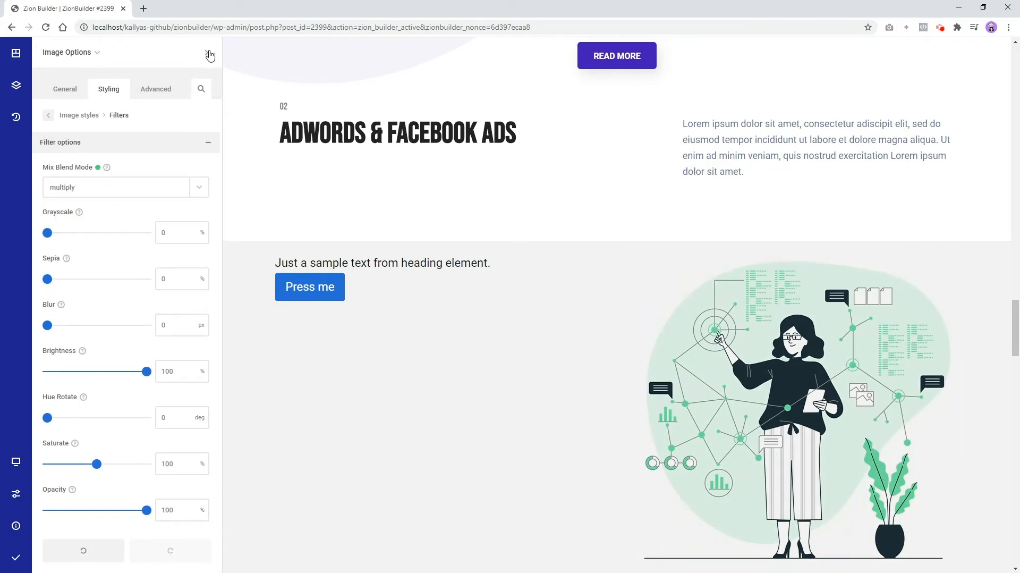
{"action": "left_click", "coordinate": [209, 53]}
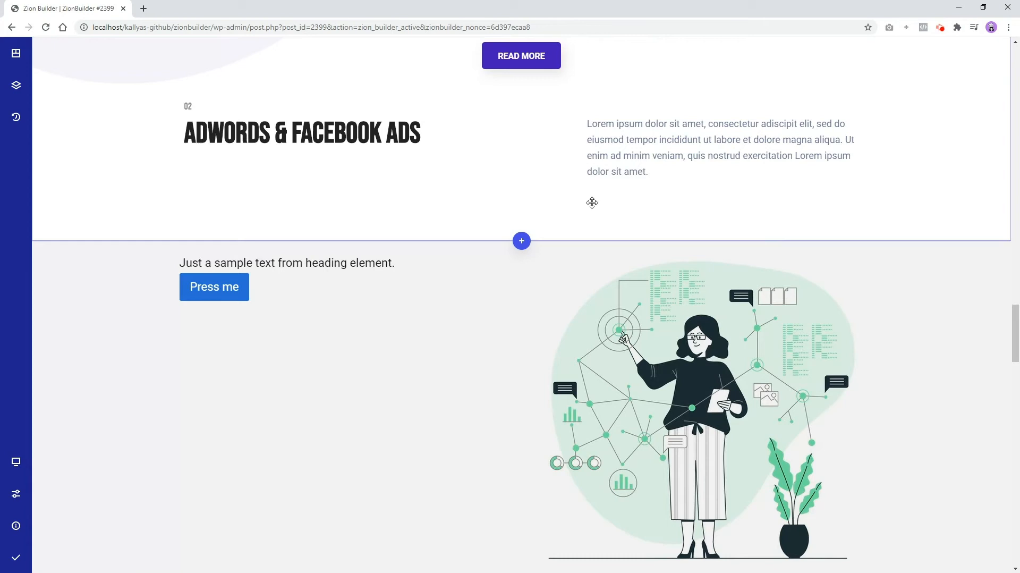
{"action": "scroll", "scroll_direction": "down", "scroll_amount": 3}
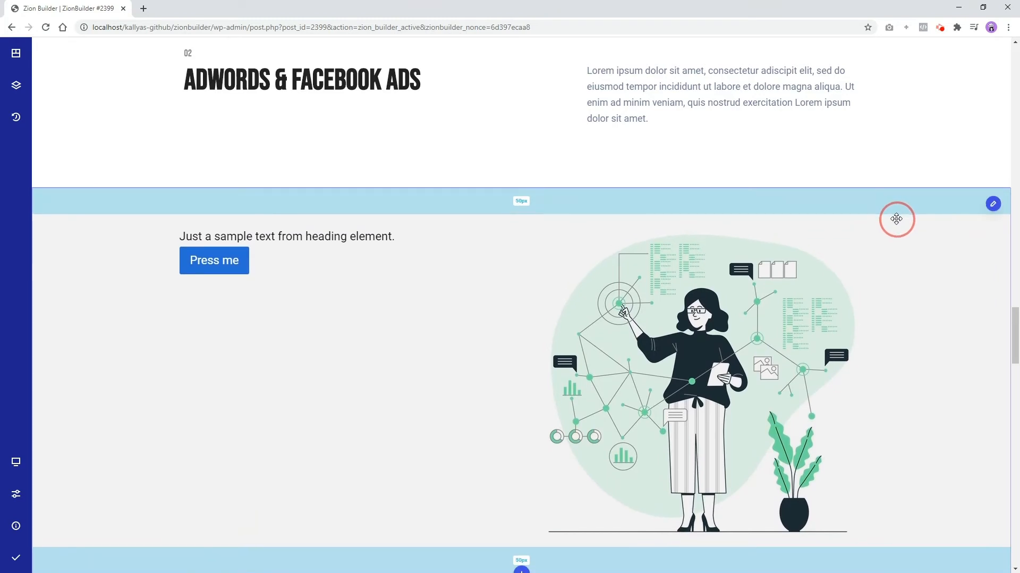
{"action": "scroll", "scroll_direction": "down", "scroll_amount": 3}
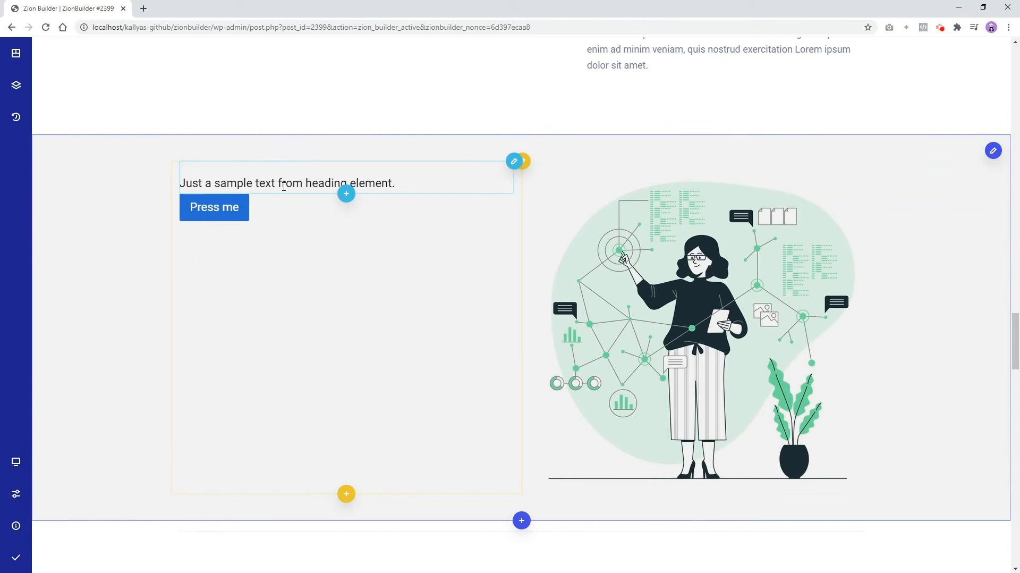
- Type 'Visual text editor' at the start of the sample text line
{"action": "left_click", "coordinate": [284, 183]}
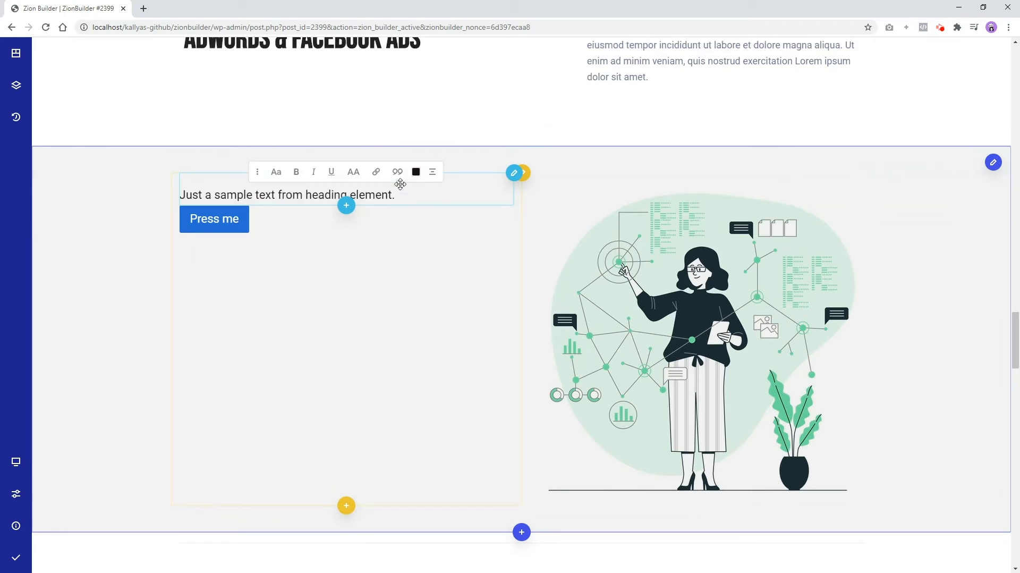
{"action": "type", "text": "Visual text e"}
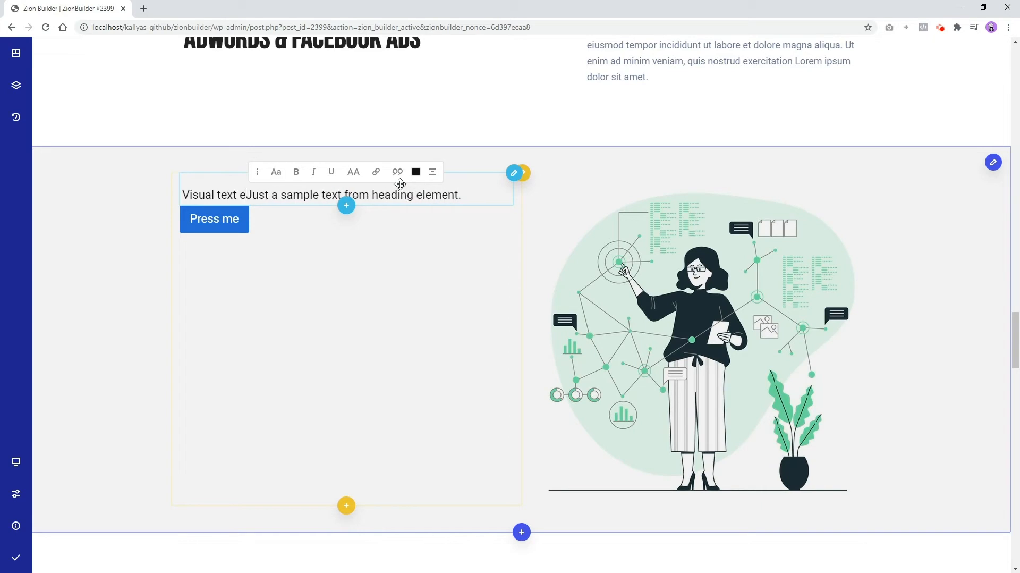
{"action": "type", "text": "ditor"}
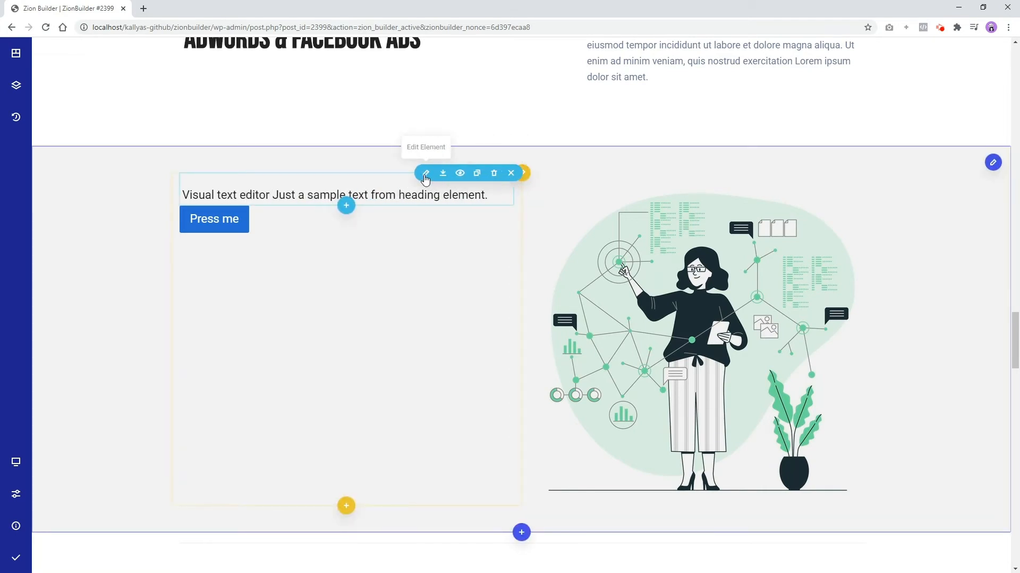
- Make the sample text bold with font weight 700 at 42px, then close its settings
{"action": "left_click", "coordinate": [426, 173]}
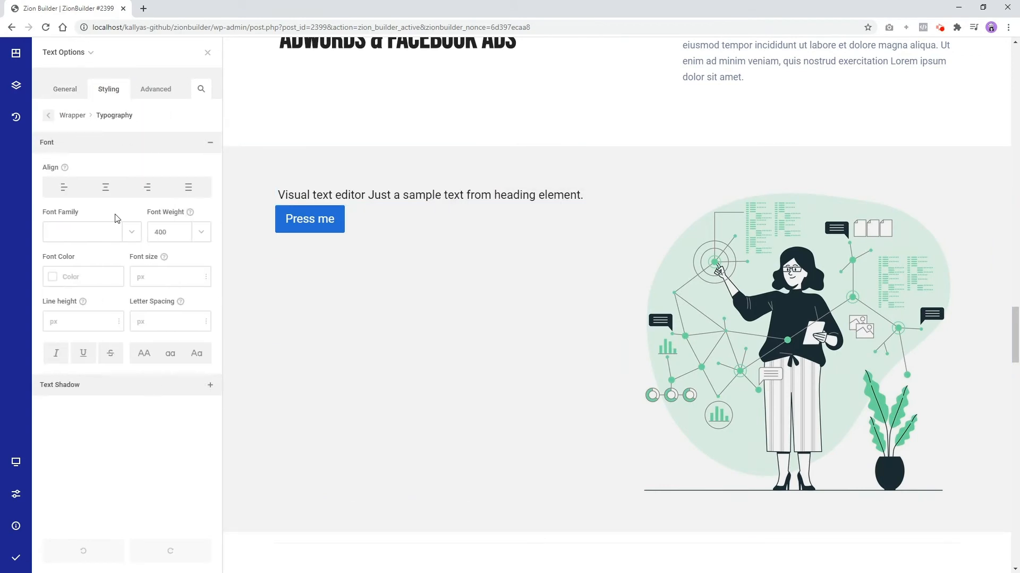
{"action": "left_click", "coordinate": [178, 232]}
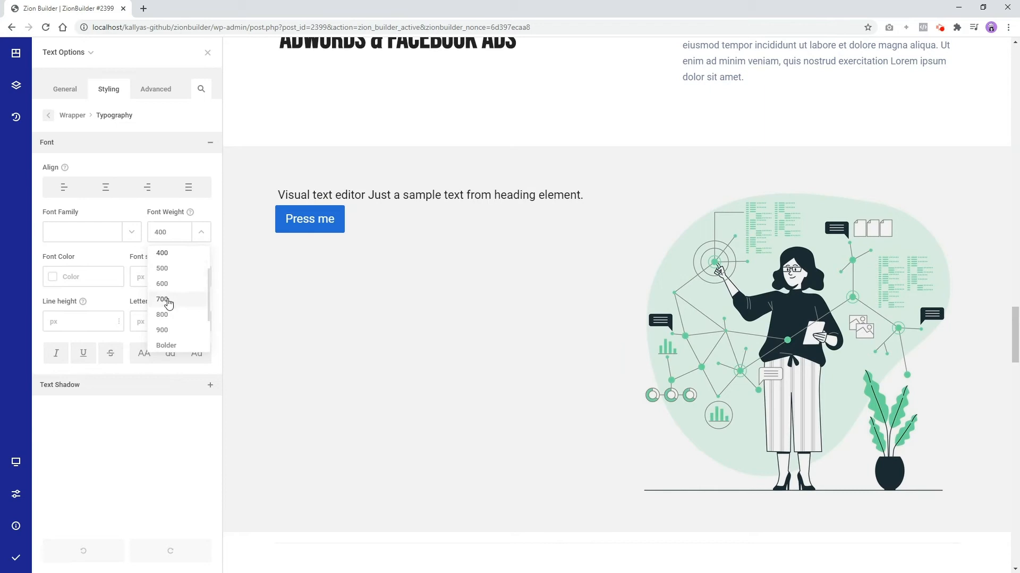
{"action": "left_click", "coordinate": [162, 299]}
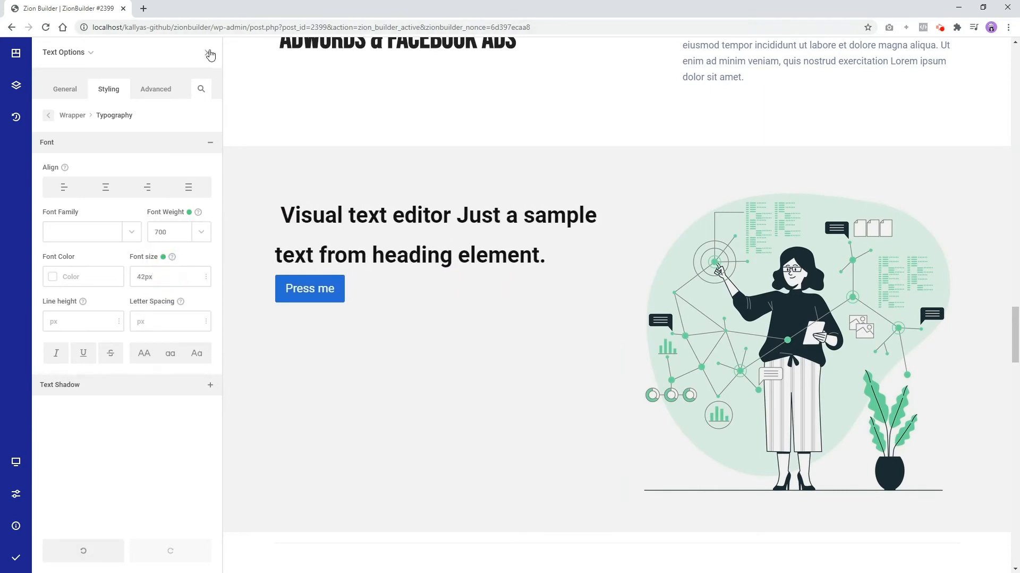
{"action": "left_click", "coordinate": [210, 54]}
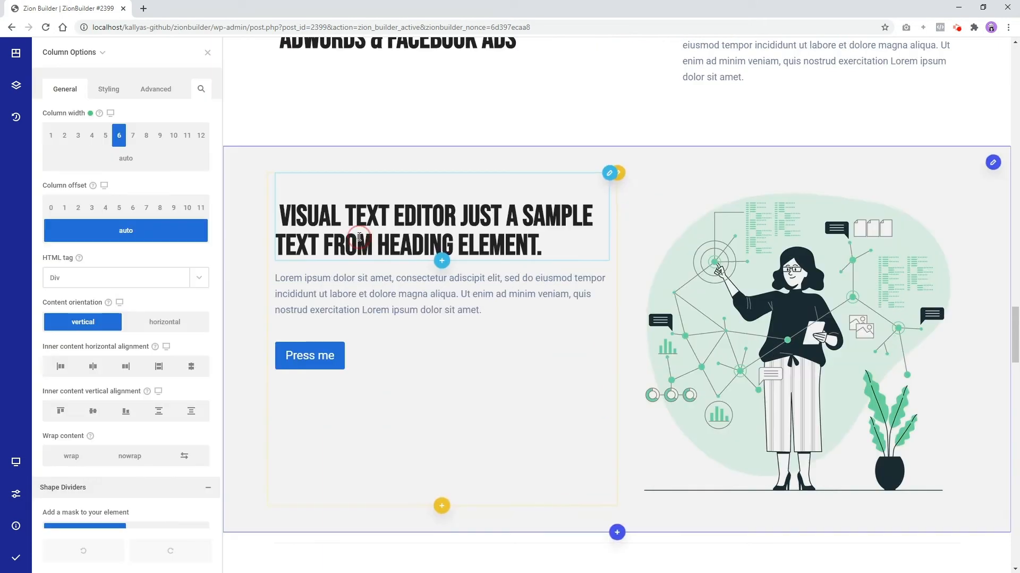
- Close the left column's settings with heading, paragraph and button vertically centred
{"action": "left_click", "coordinate": [92, 411]}
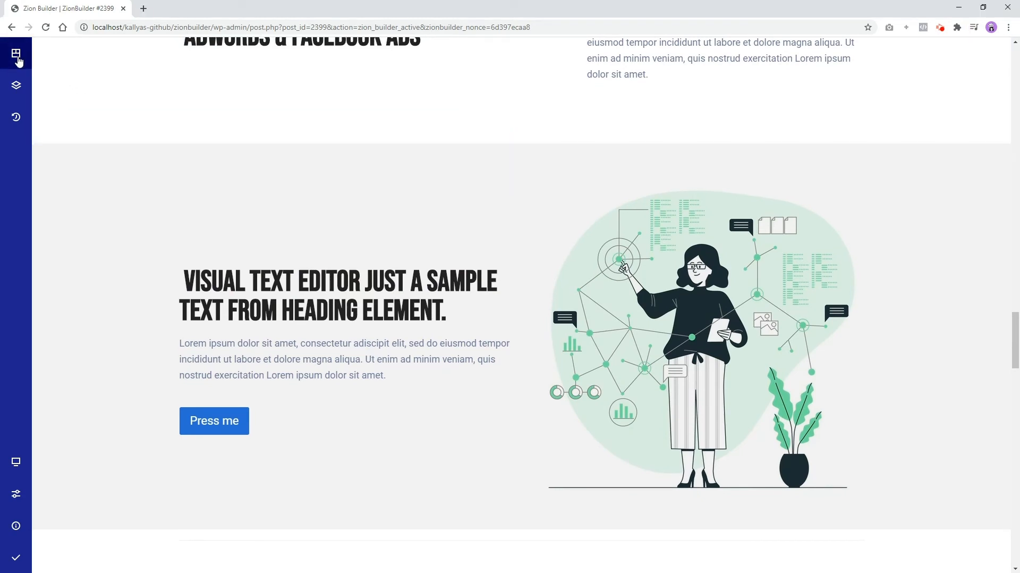
- Open Tree view and select sections to jump to 'Our team helps you grow your sales and profits'
{"action": "left_click", "coordinate": [18, 54]}
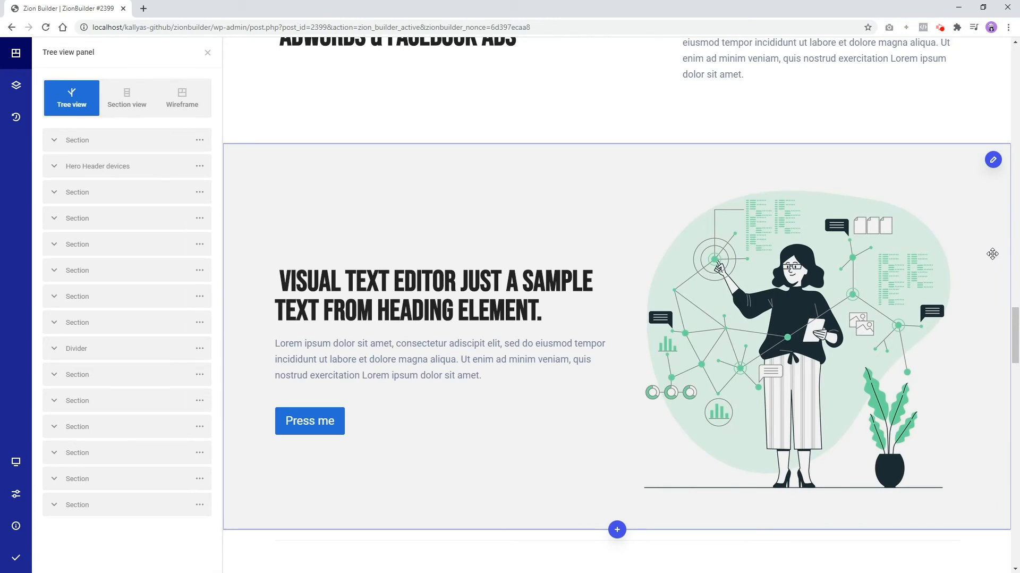
{"action": "left_click", "coordinate": [77, 321]}
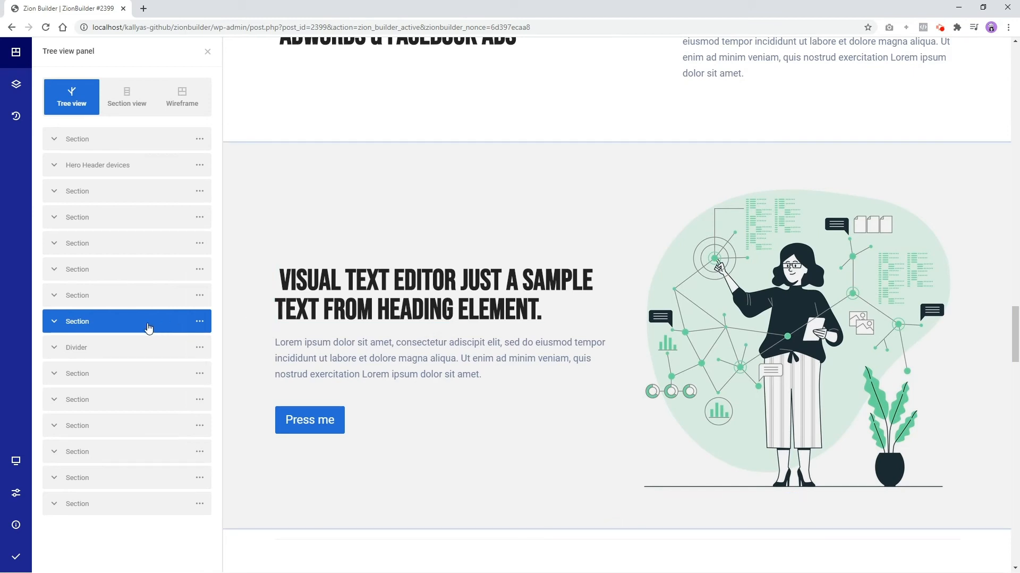
{"action": "scroll", "scroll_direction": "down", "scroll_amount": 3}
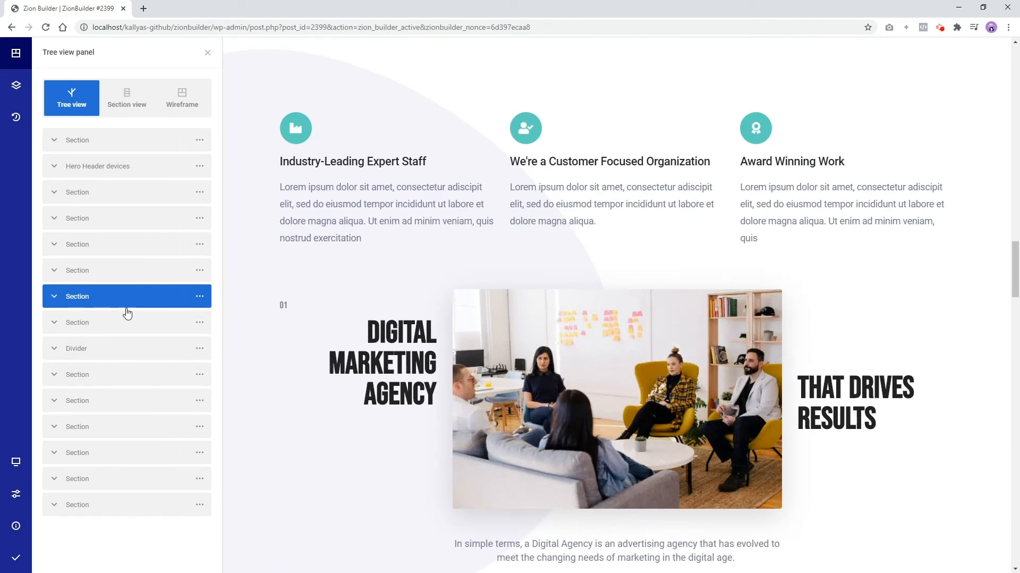
{"action": "left_click", "coordinate": [199, 322]}
{"action": "type", "text": "Zion Builder "}
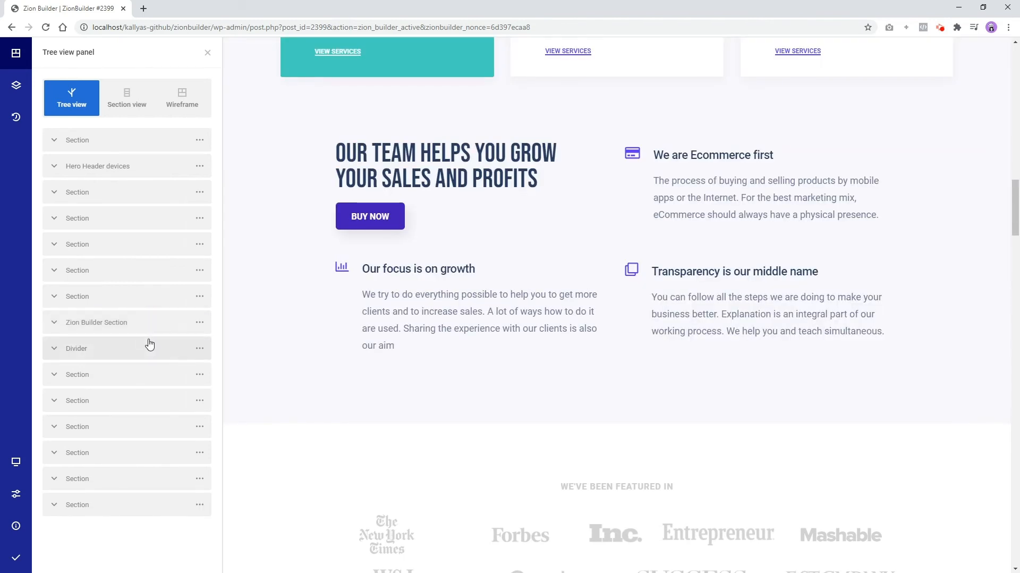
- Expand the new section in Tree view and reveal the Image inside its second column
{"action": "left_click", "coordinate": [54, 322]}
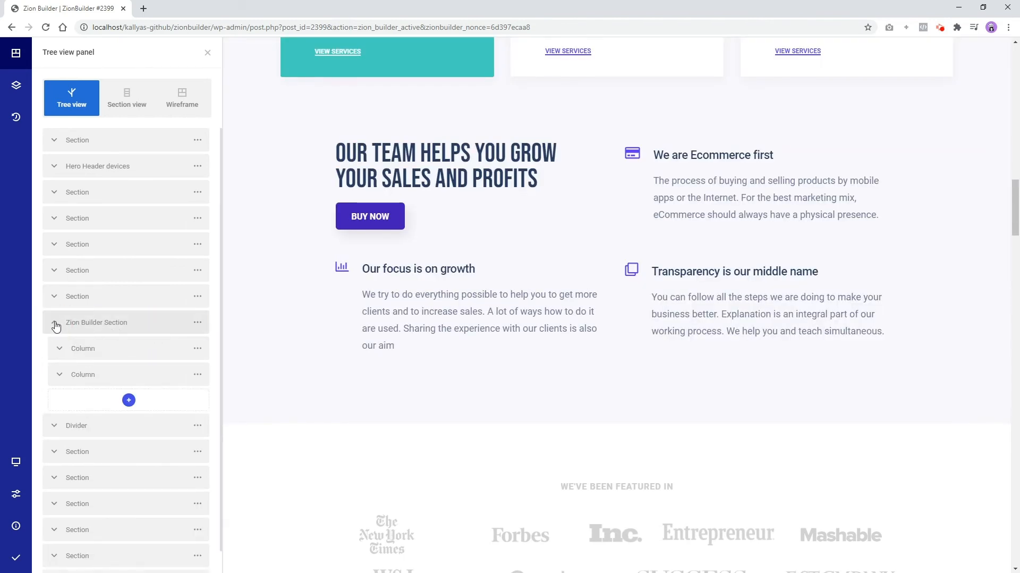
{"action": "left_click", "coordinate": [54, 322]}
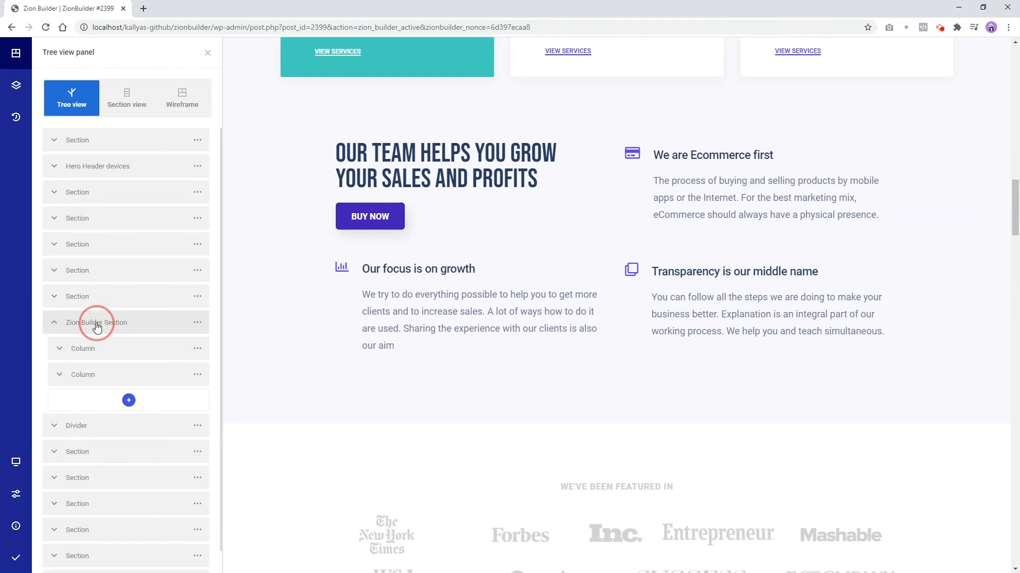
{"action": "left_click", "coordinate": [96, 322]}
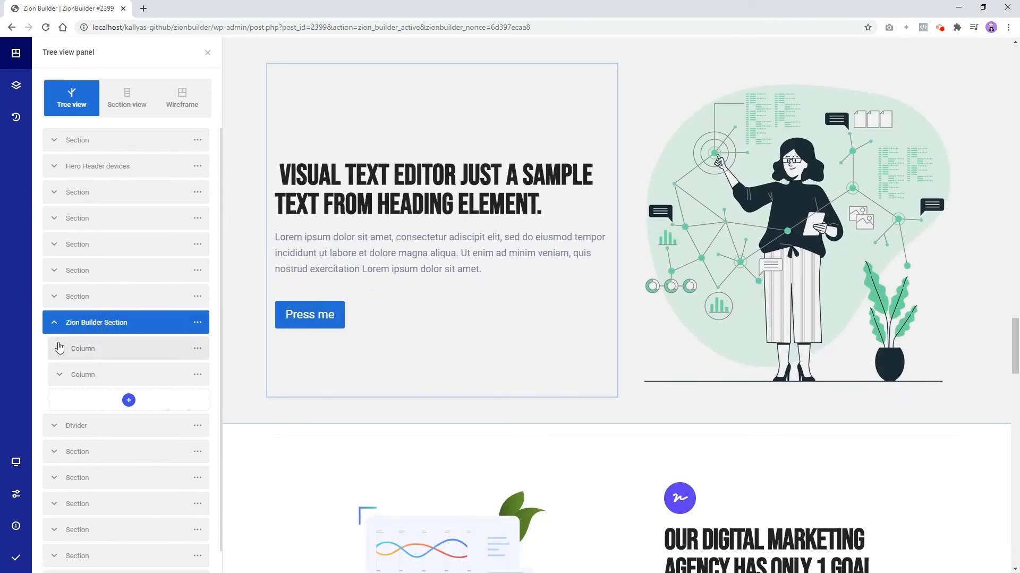
{"action": "mouse_move", "coordinate": [60, 352]}
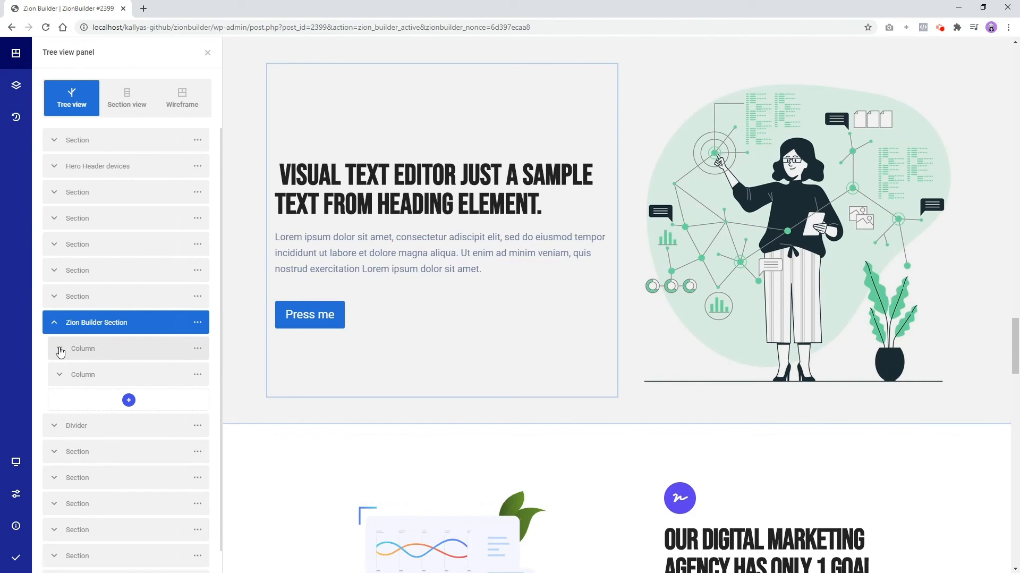
{"action": "left_click", "coordinate": [60, 351]}
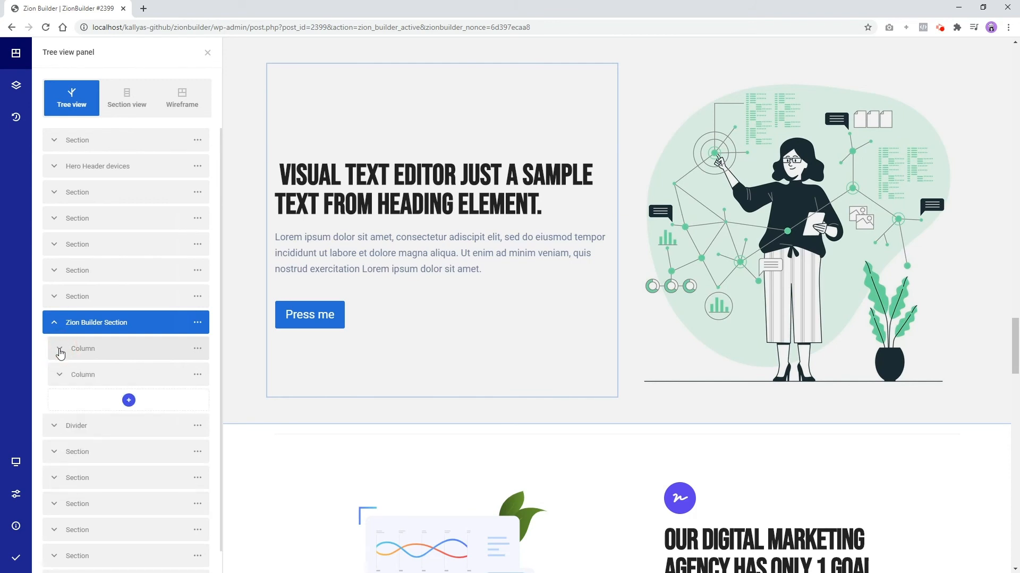
{"action": "left_click", "coordinate": [60, 381]}
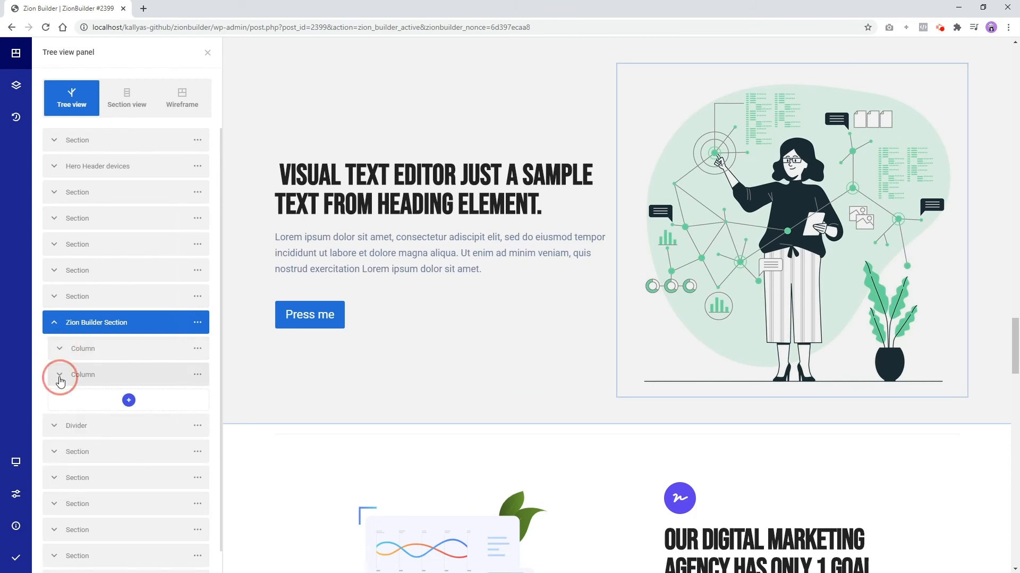
{"action": "left_click", "coordinate": [60, 374]}
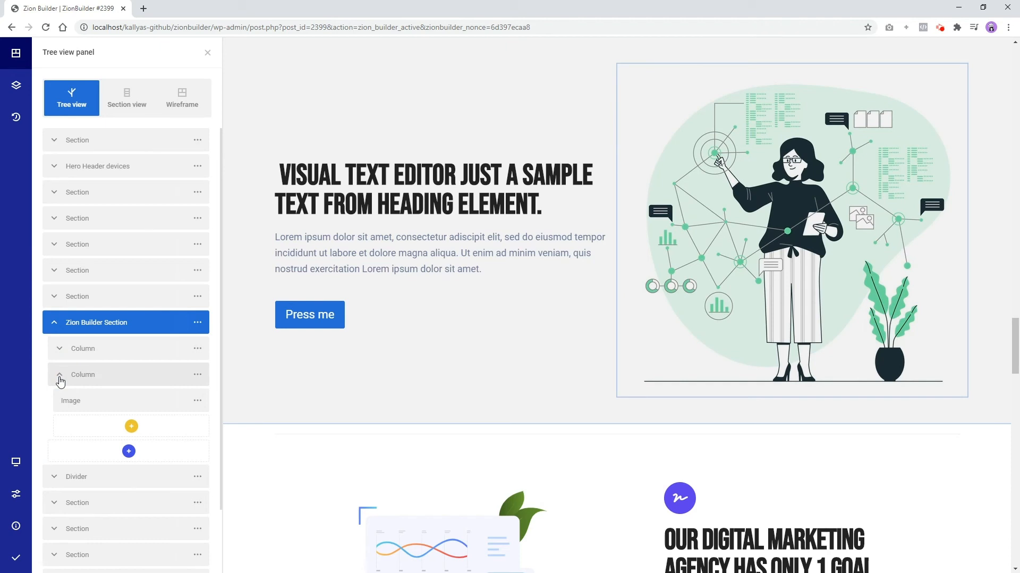
{"action": "left_click", "coordinate": [60, 375]}
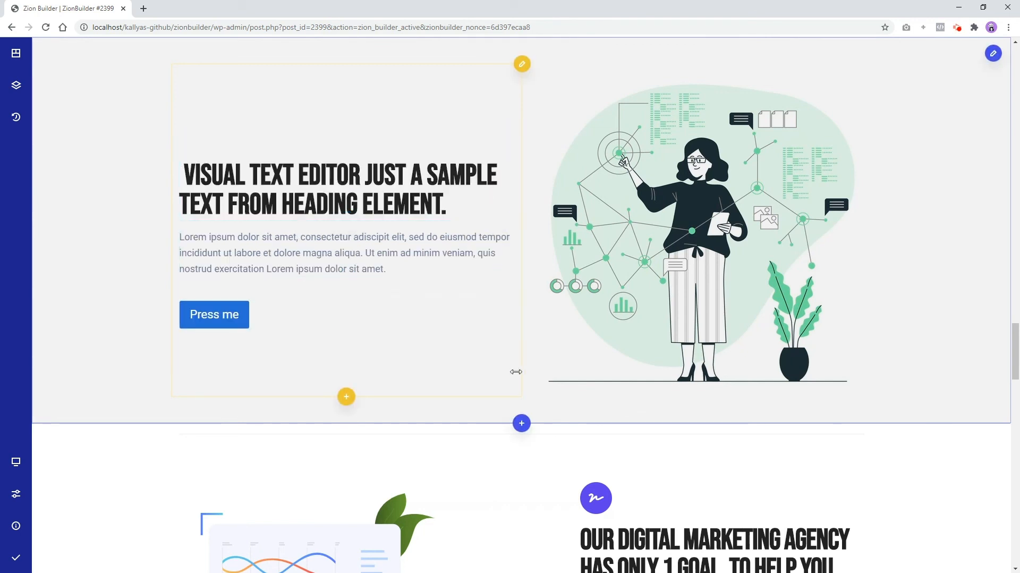
{"action": "mouse_move", "coordinate": [522, 423]}
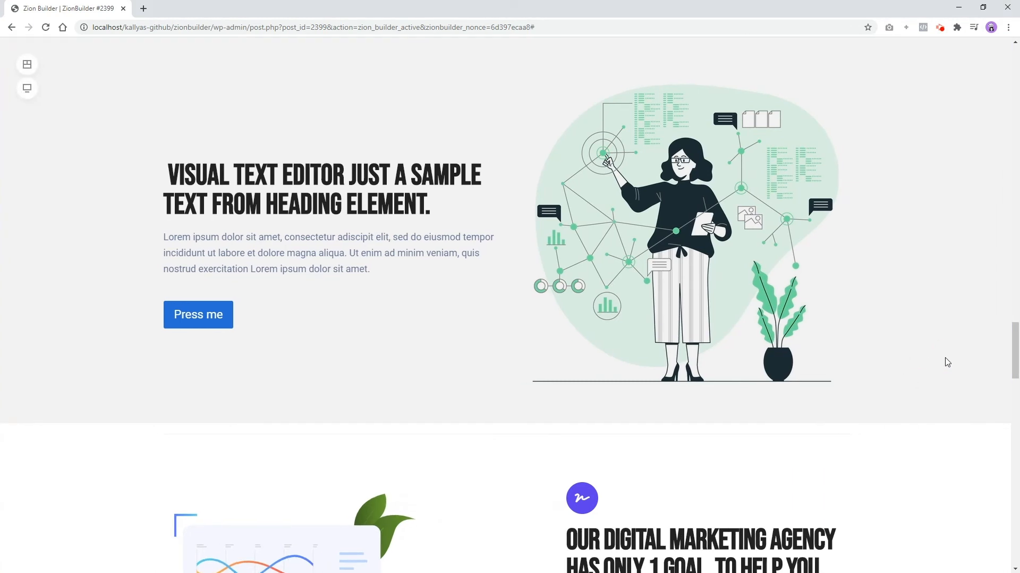
{"action": "scroll", "scroll_direction": "down", "scroll_amount": 3}
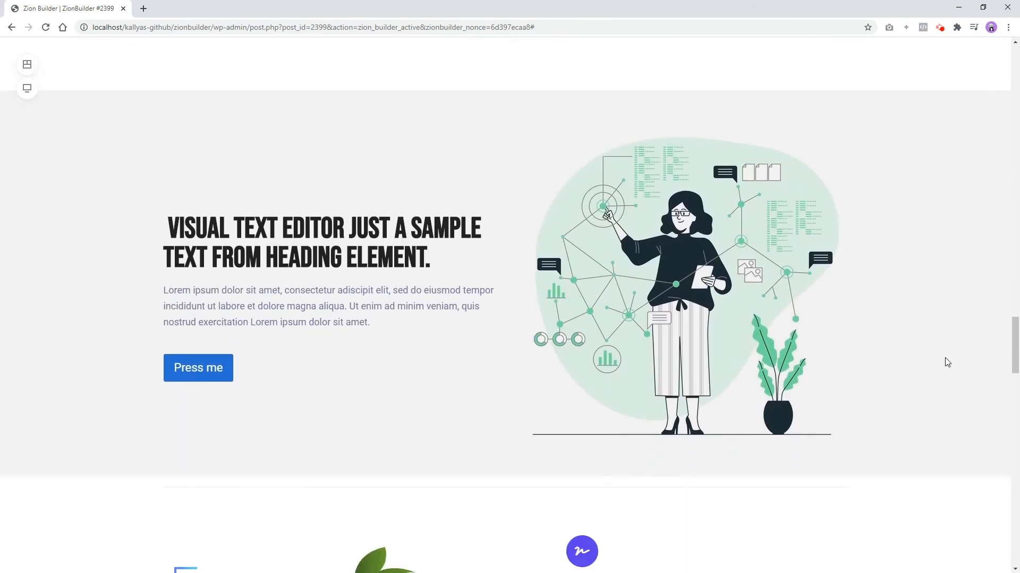
{"action": "scroll", "scroll_direction": "down", "scroll_amount": 3}
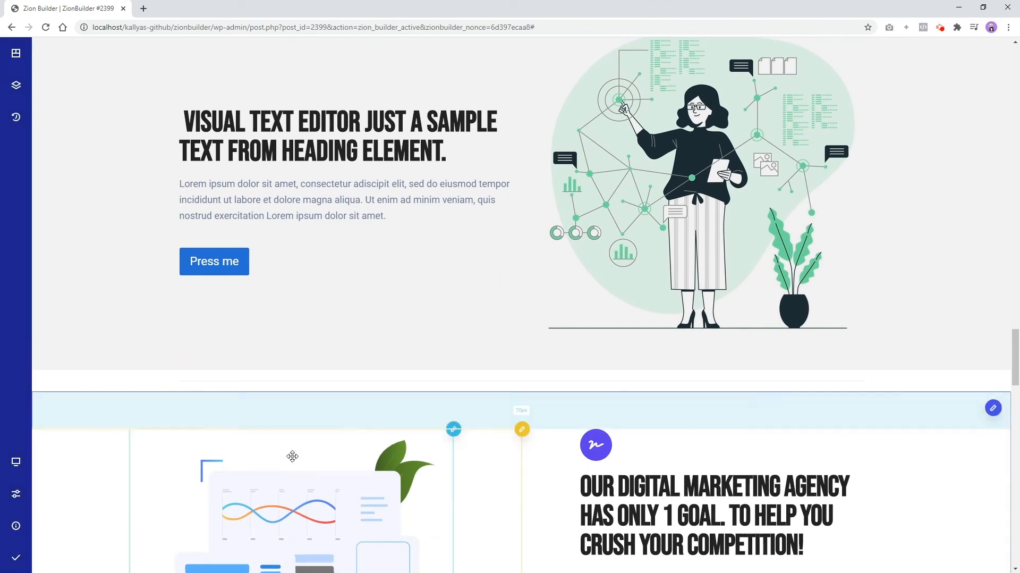
- Publish the page and open the extra options menu to view the post
{"action": "left_click", "coordinate": [16, 558]}
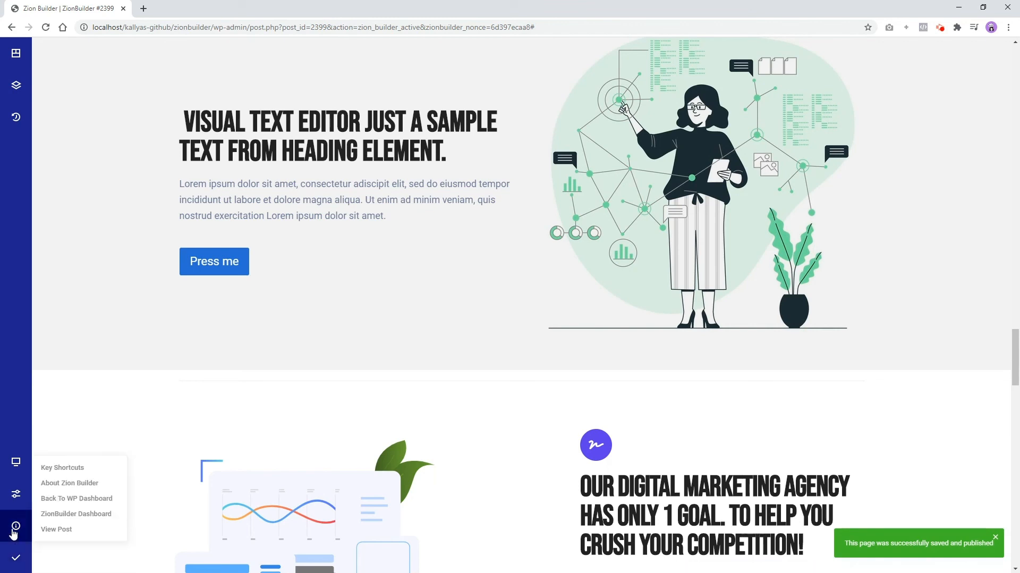
{"action": "left_click", "coordinate": [56, 529]}
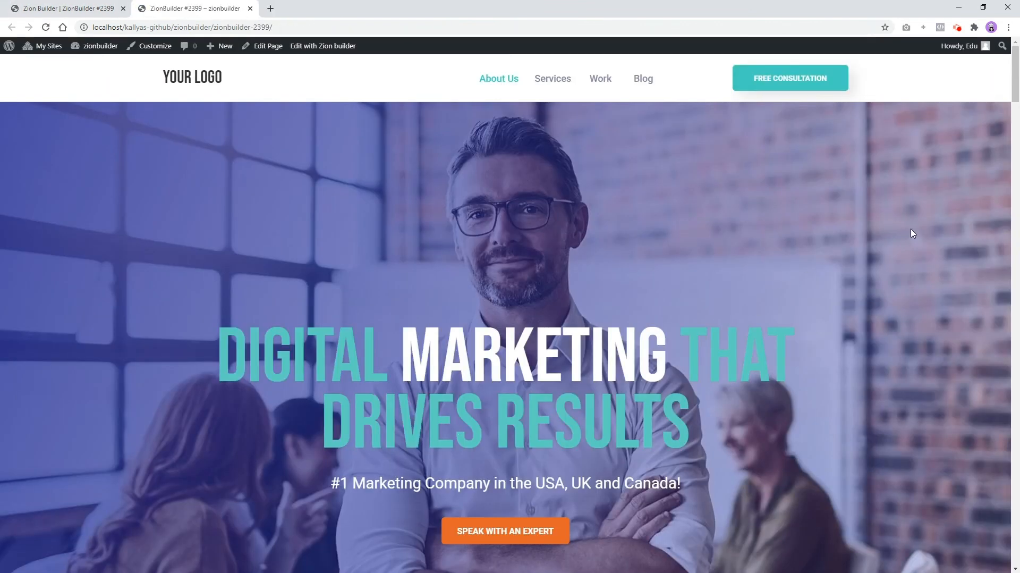
{"action": "scroll", "scroll_direction": "down", "scroll_amount": 3}
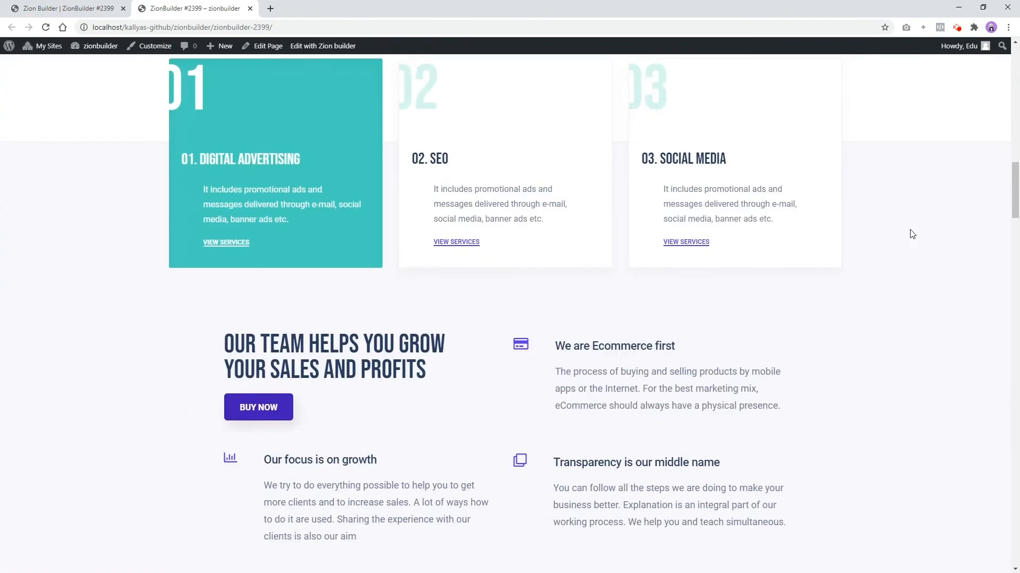
{"action": "scroll", "scroll_direction": "down", "scroll_amount": 3}
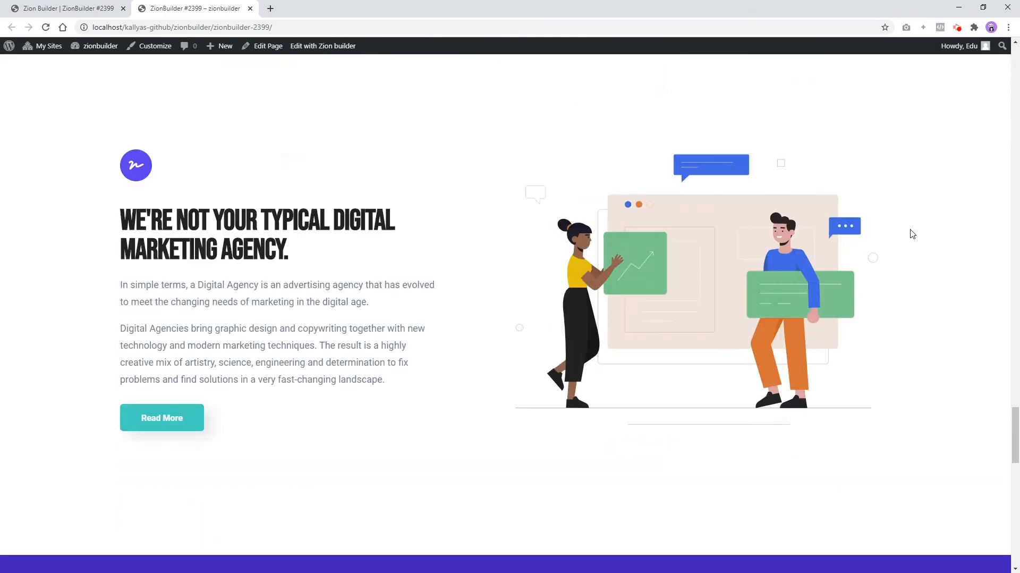
{"action": "scroll", "scroll_direction": "down", "scroll_amount": 3}
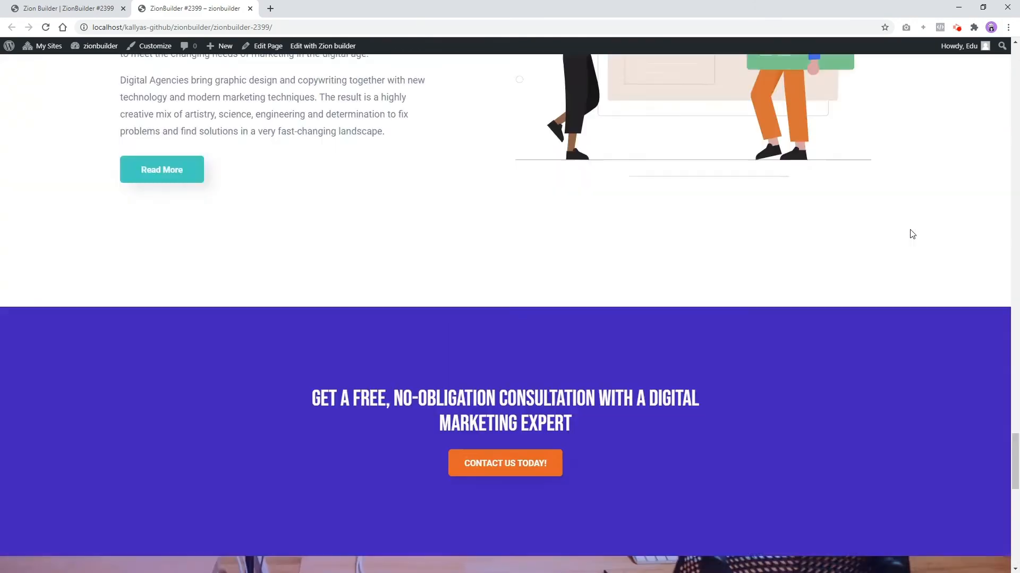
{"action": "scroll", "scroll_direction": "up", "scroll_amount": 3}
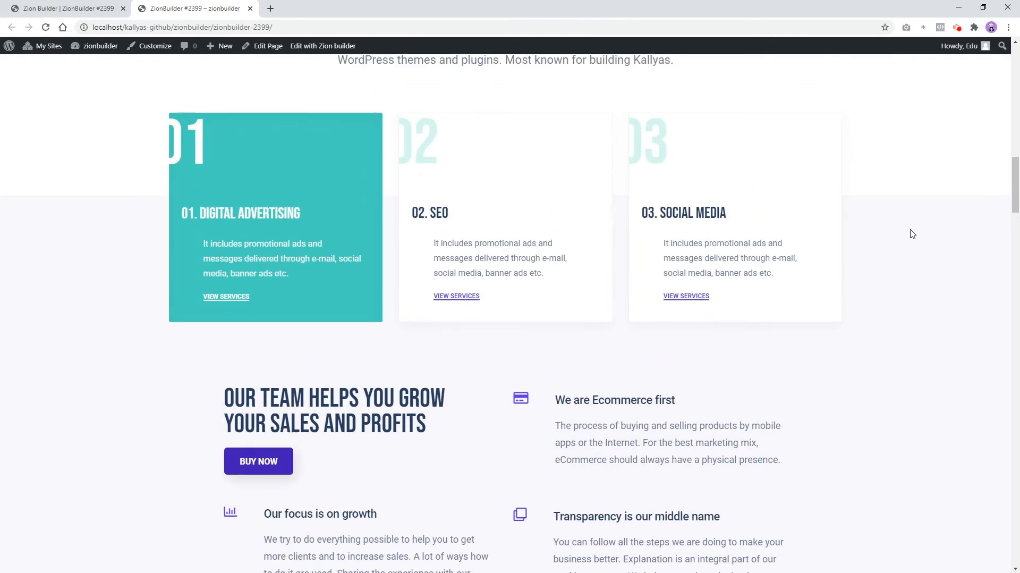
{"action": "scroll", "scroll_direction": "up", "scroll_amount": 3}
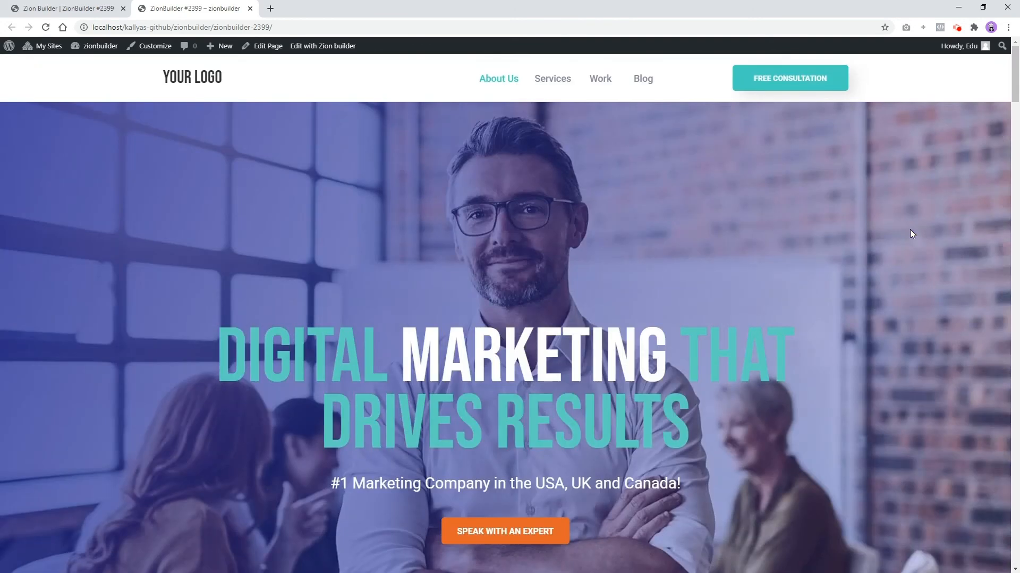